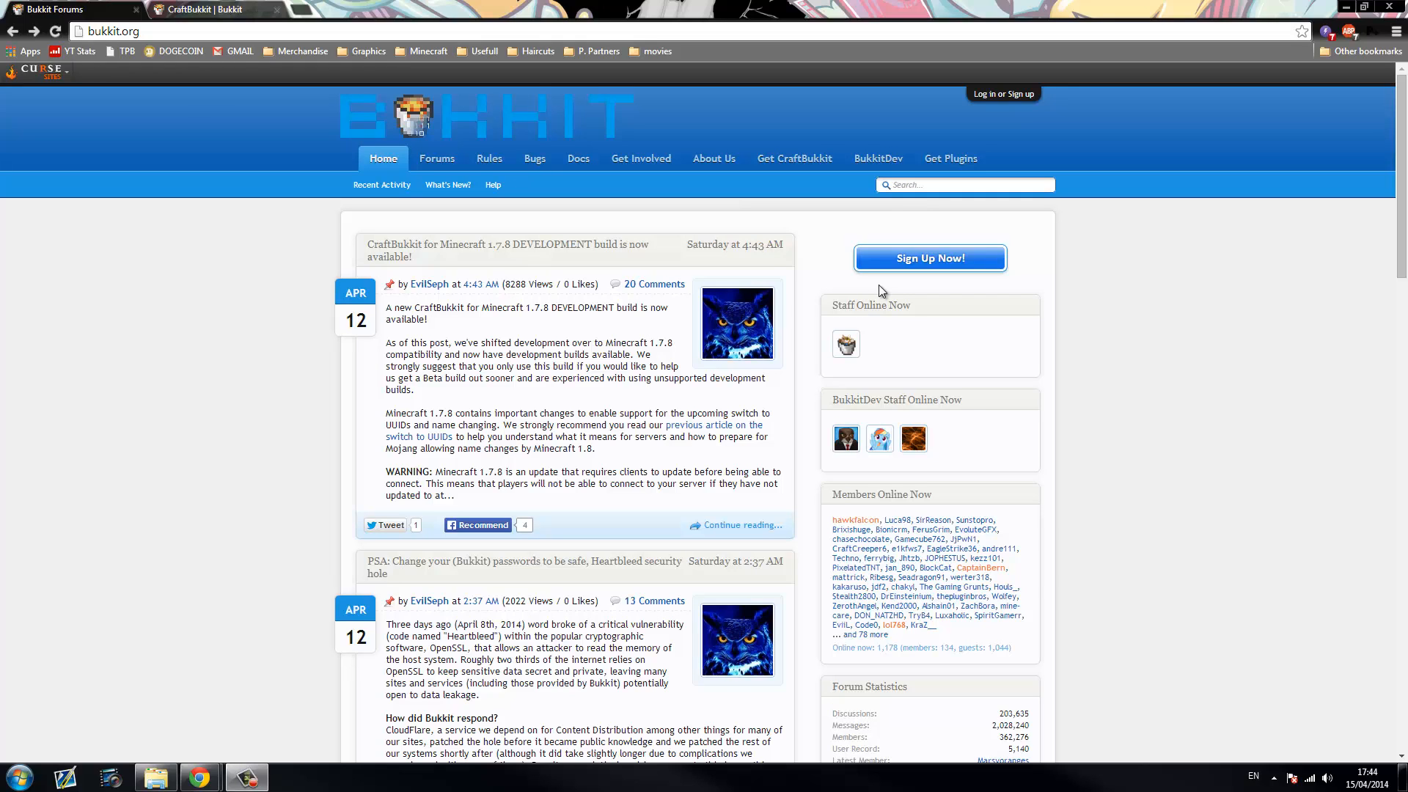
mouse_move(884, 100)
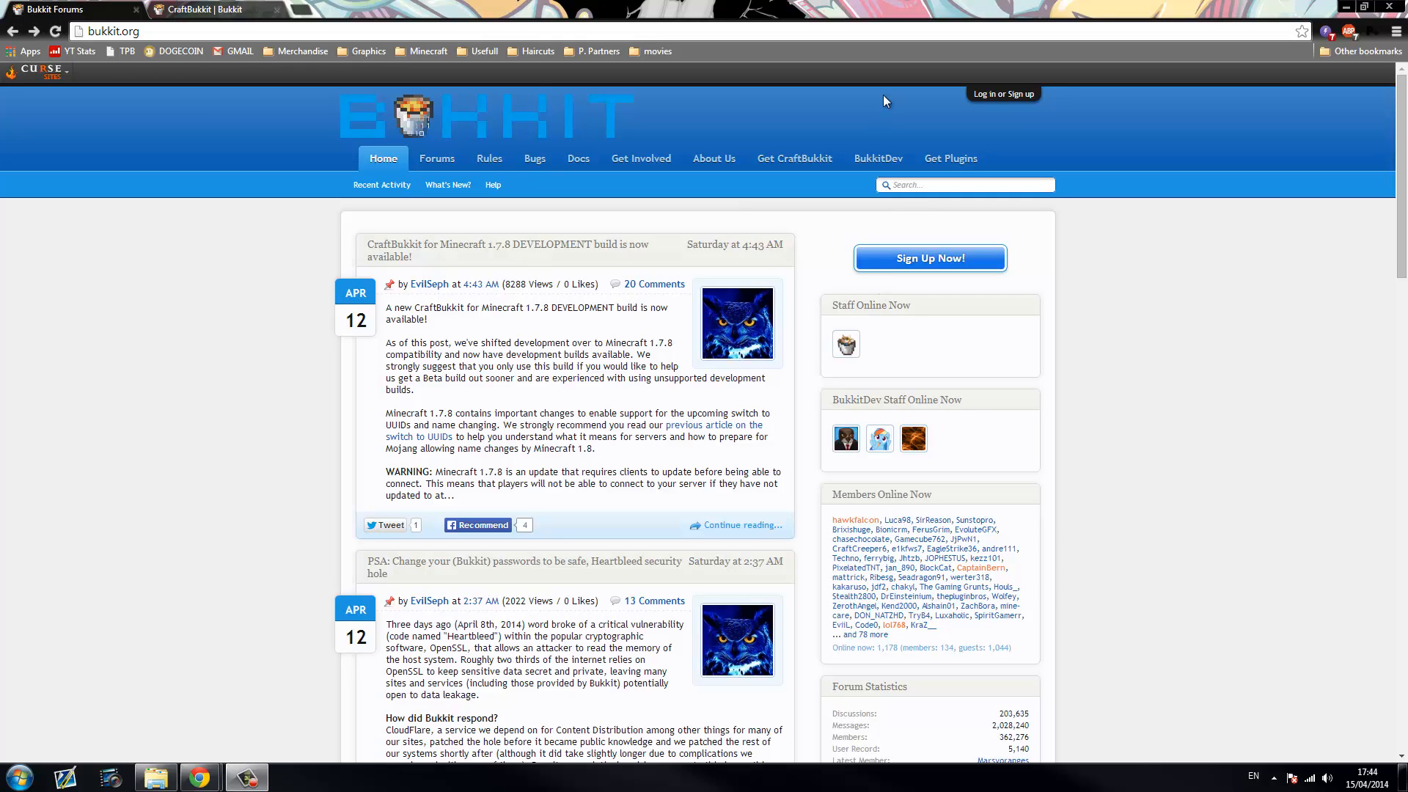
mouse_move(875, 145)
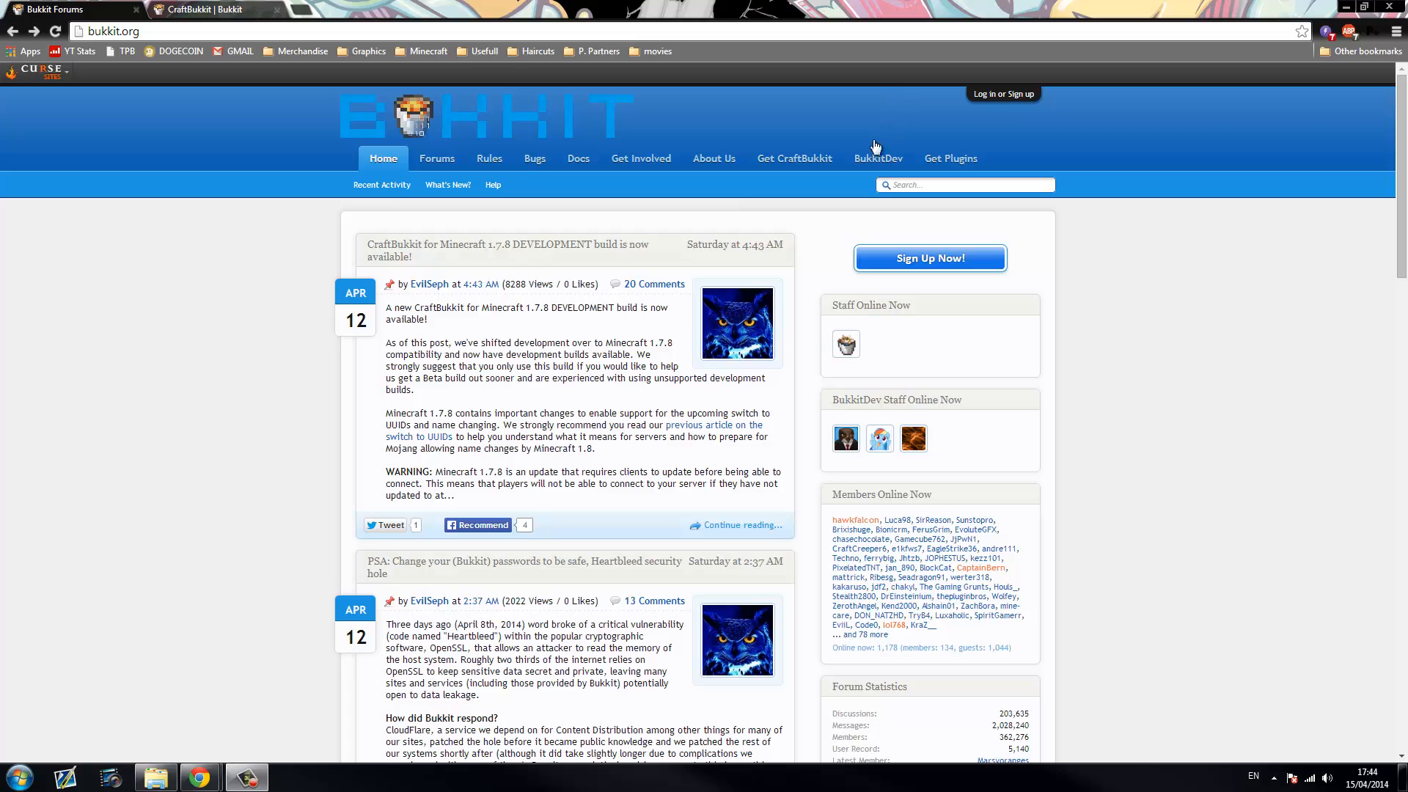
mouse_move(891, 212)
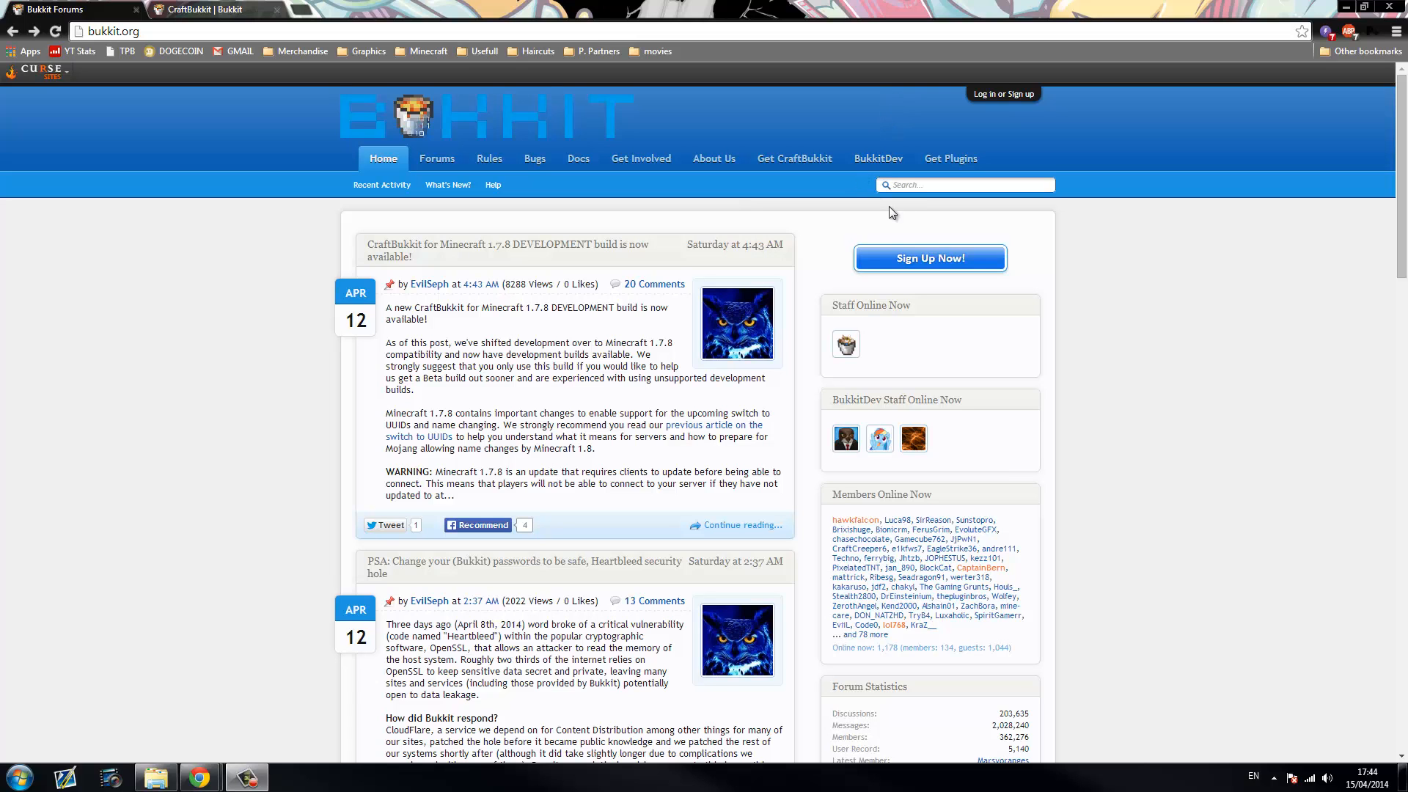
Browse the Bukkit plugins catalogue, then return to the Bukkit home page
click(951, 158)
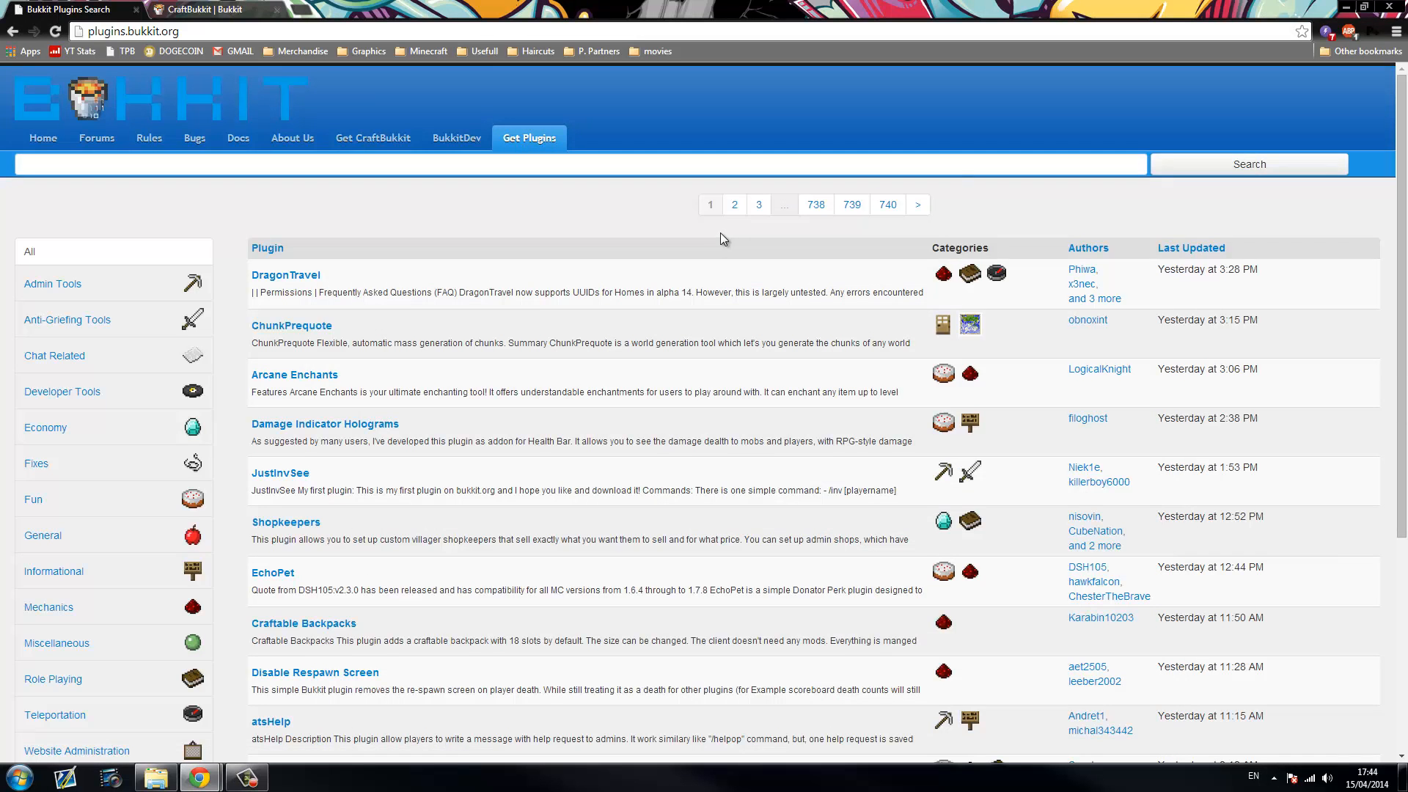
scroll(down, 3)
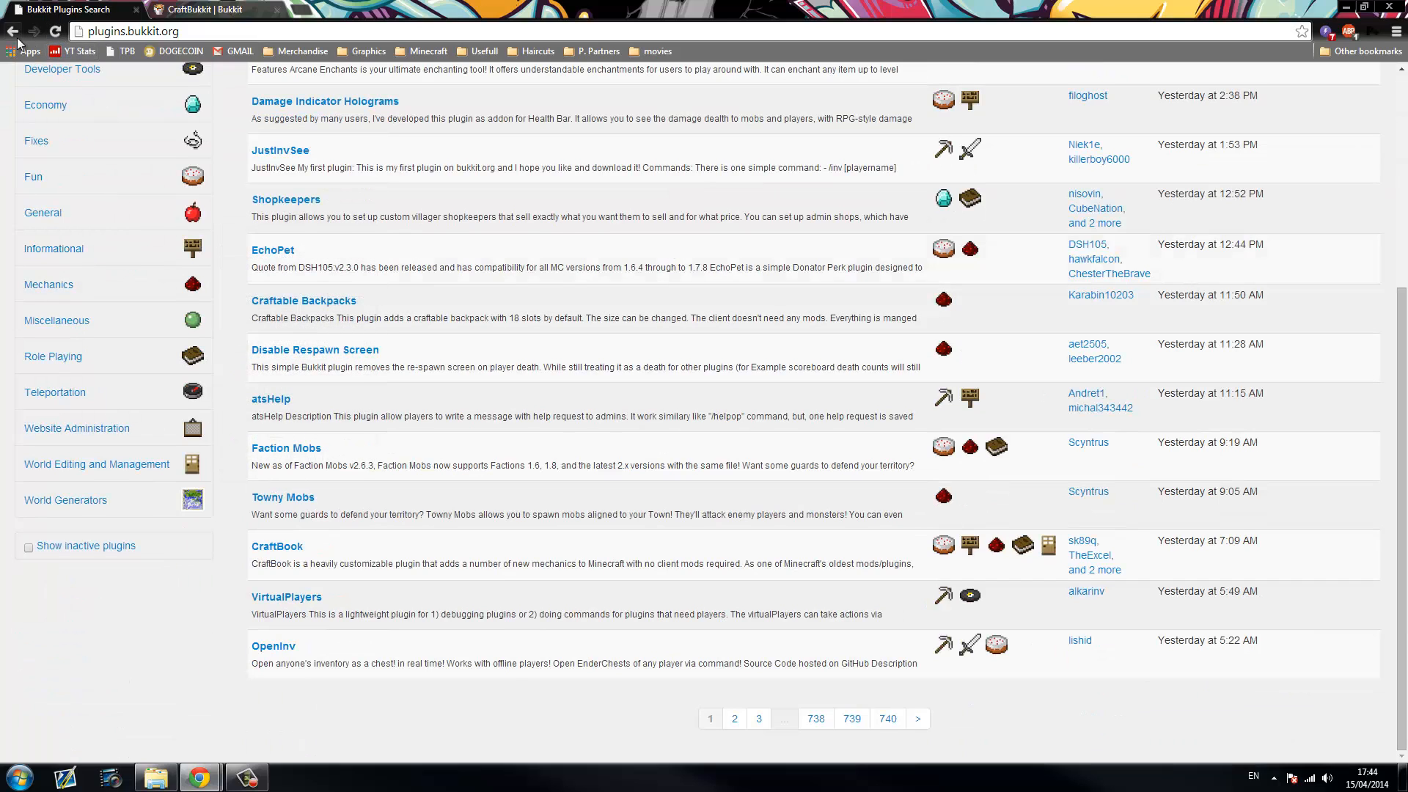
click(13, 31)
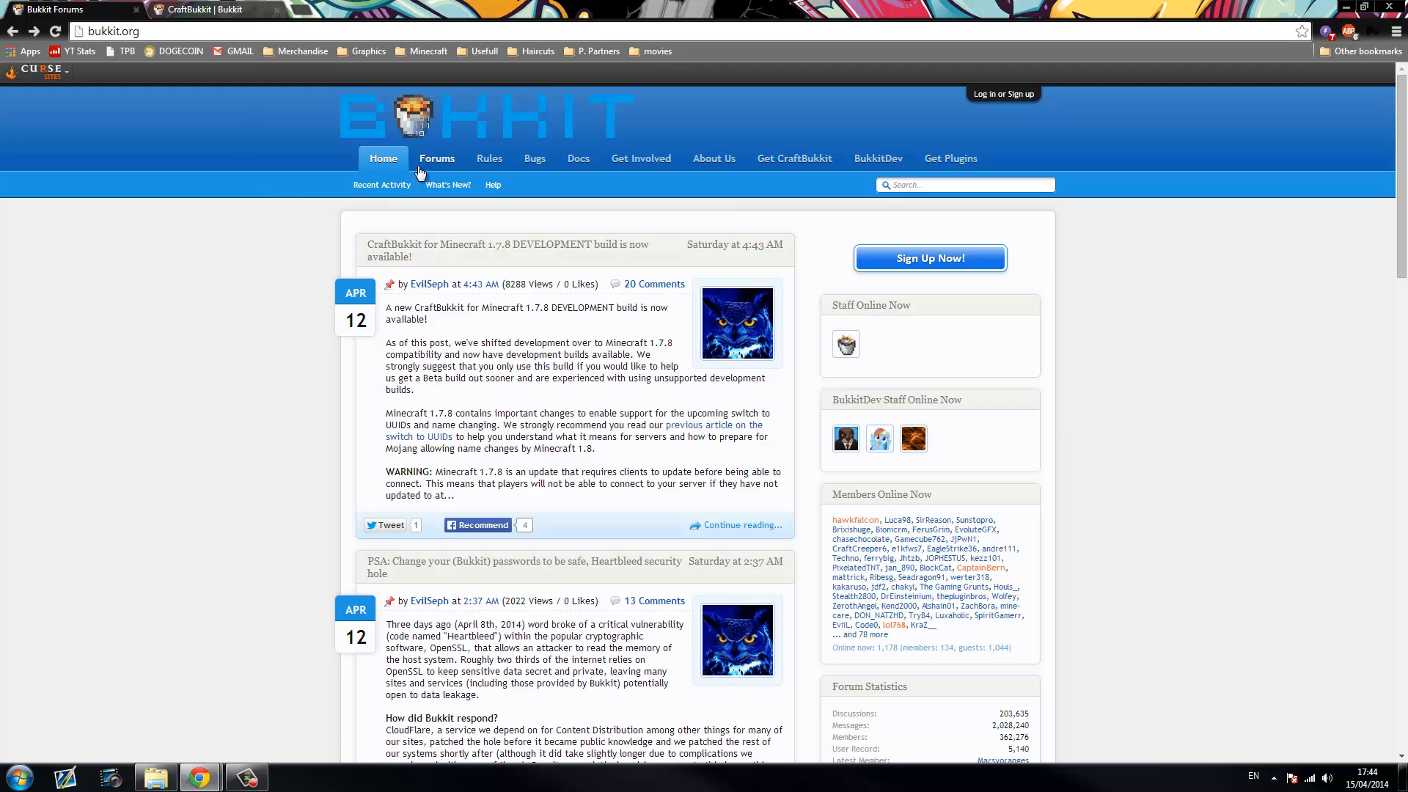
mouse_move(392, 149)
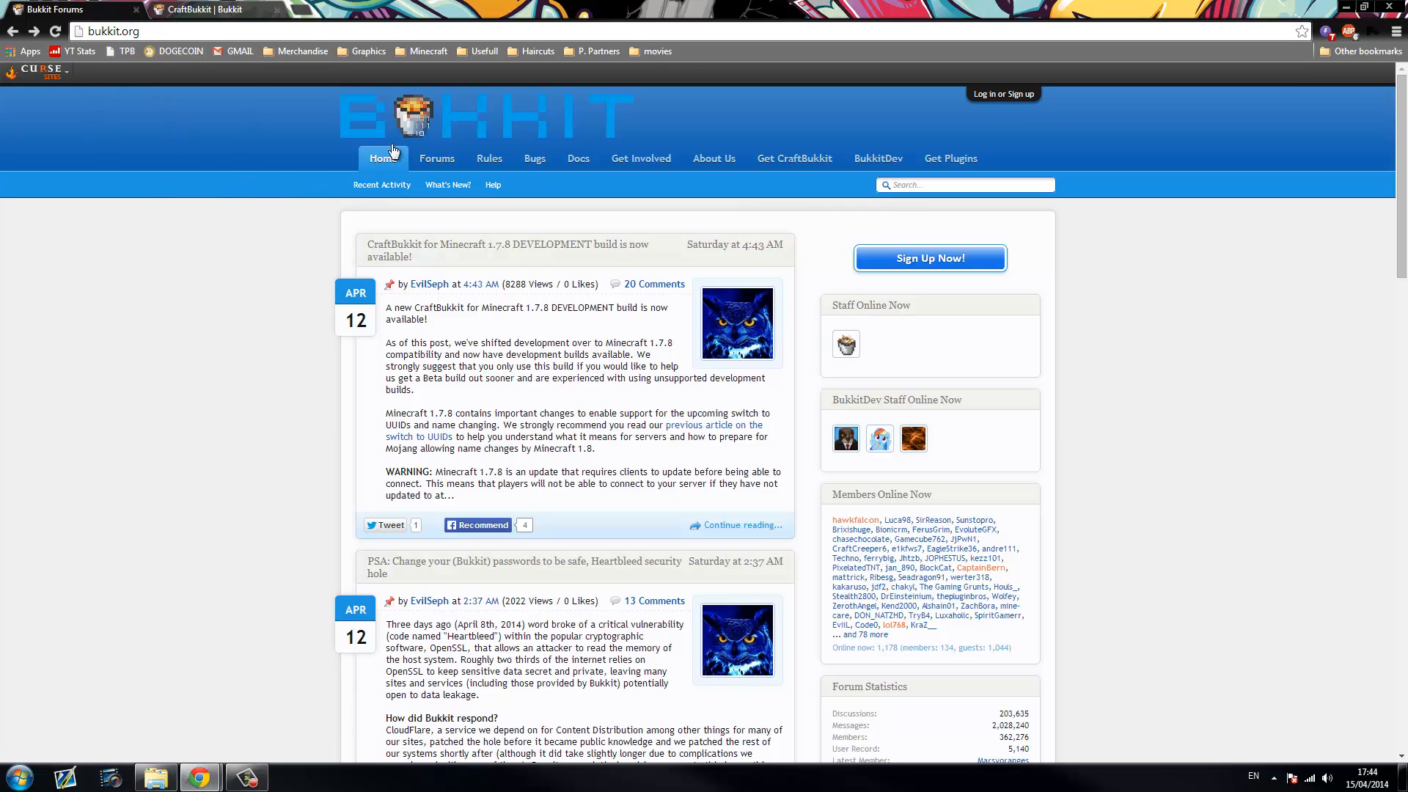
mouse_move(794, 159)
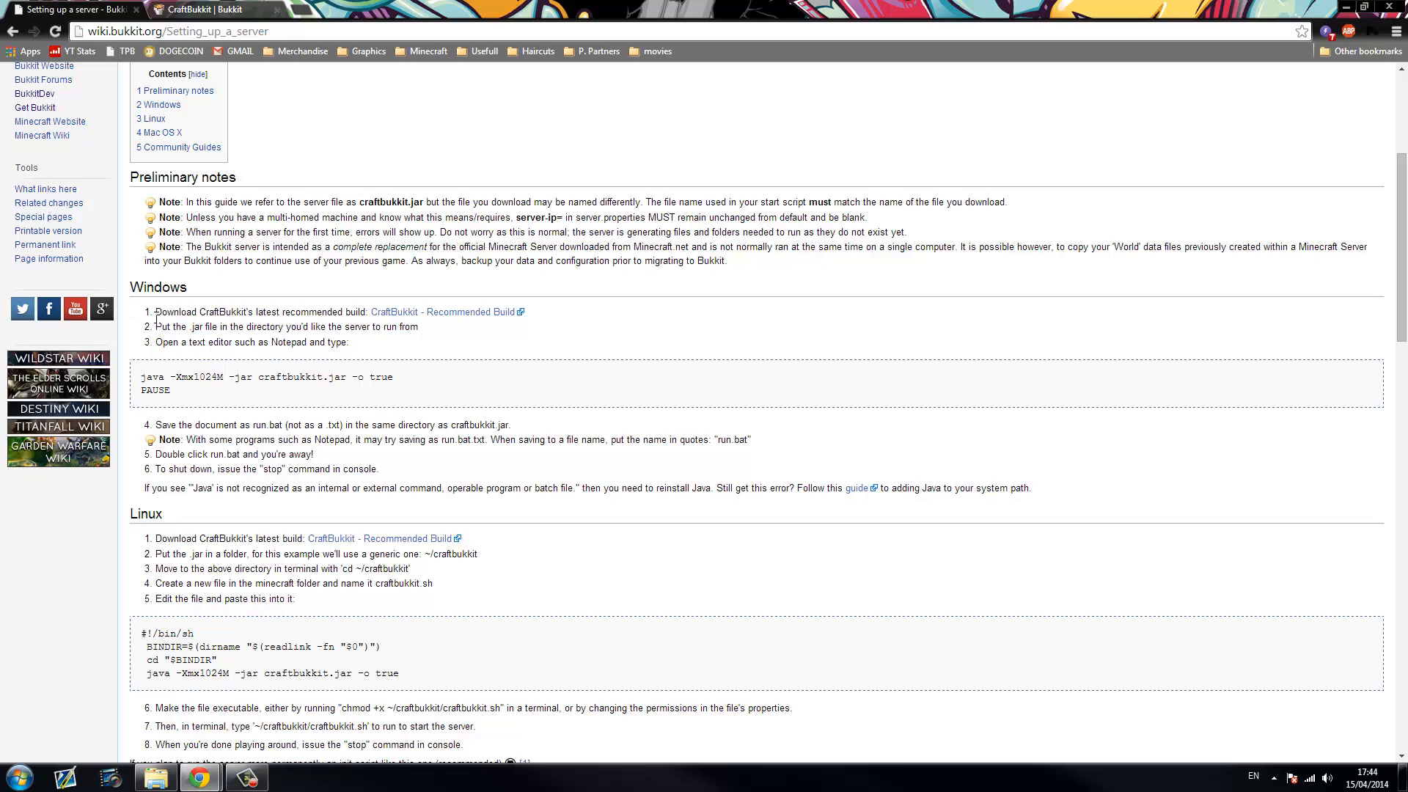
Start the recommended CraftBukkit 1.6.4 download, then cancel it from the download bar
click(440, 312)
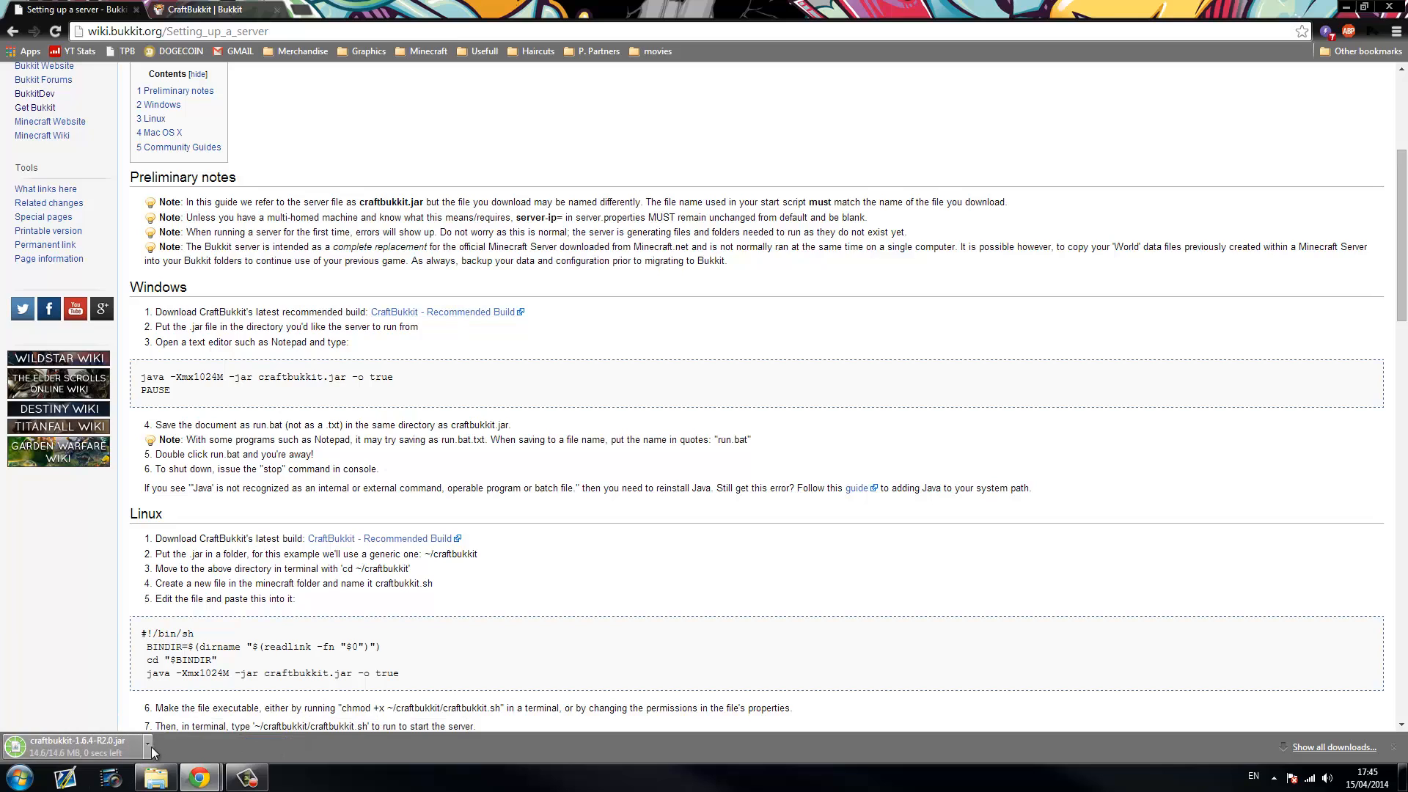
click(149, 747)
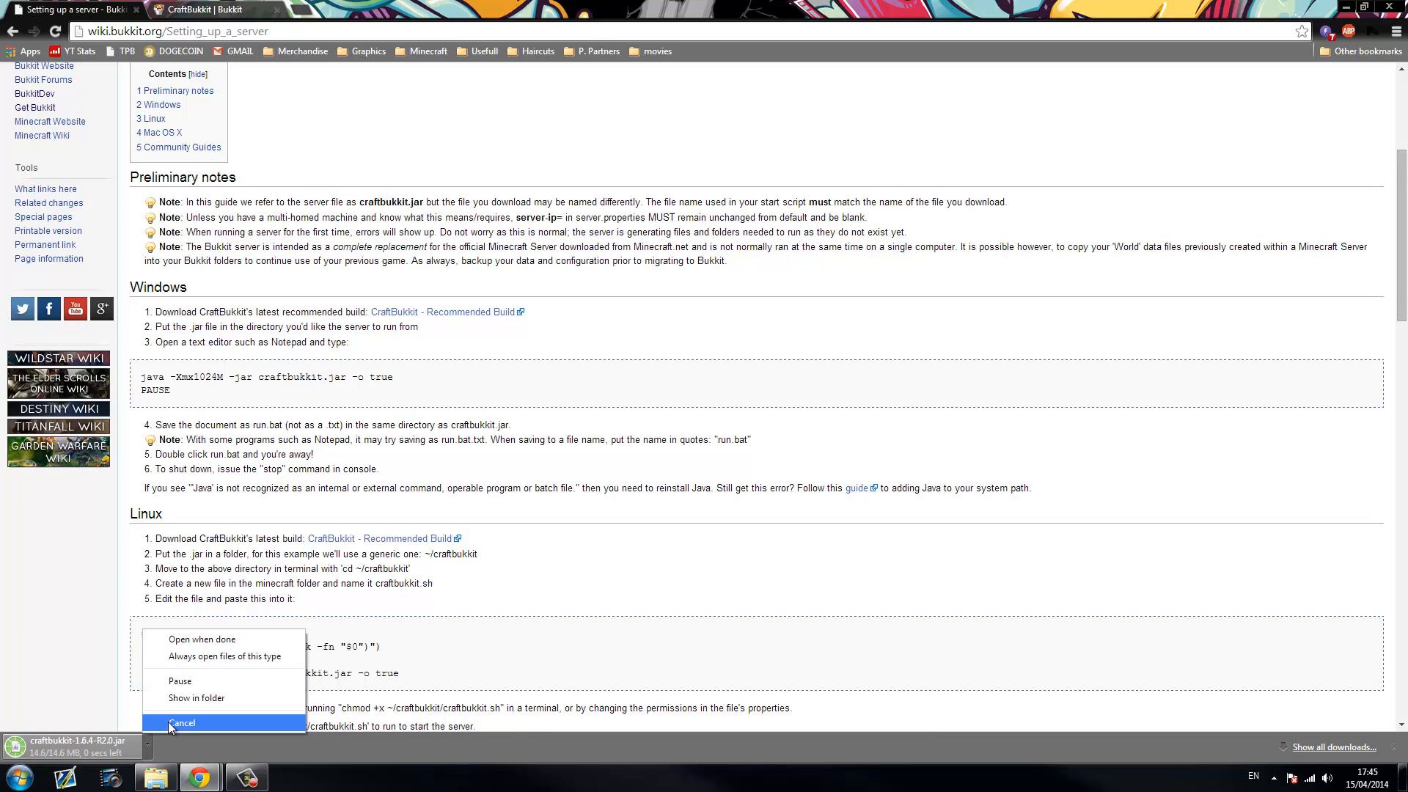
click(183, 723)
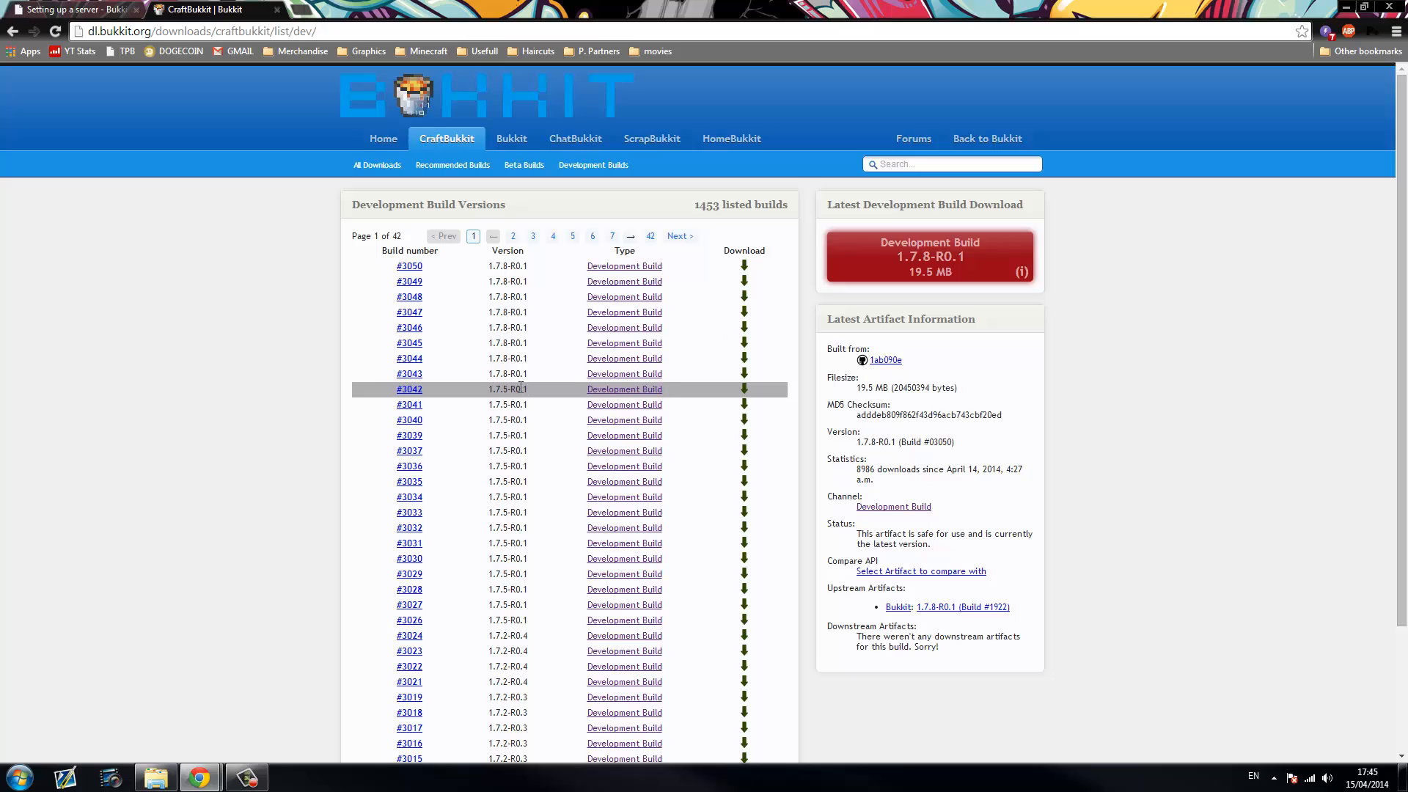
mouse_move(745, 399)
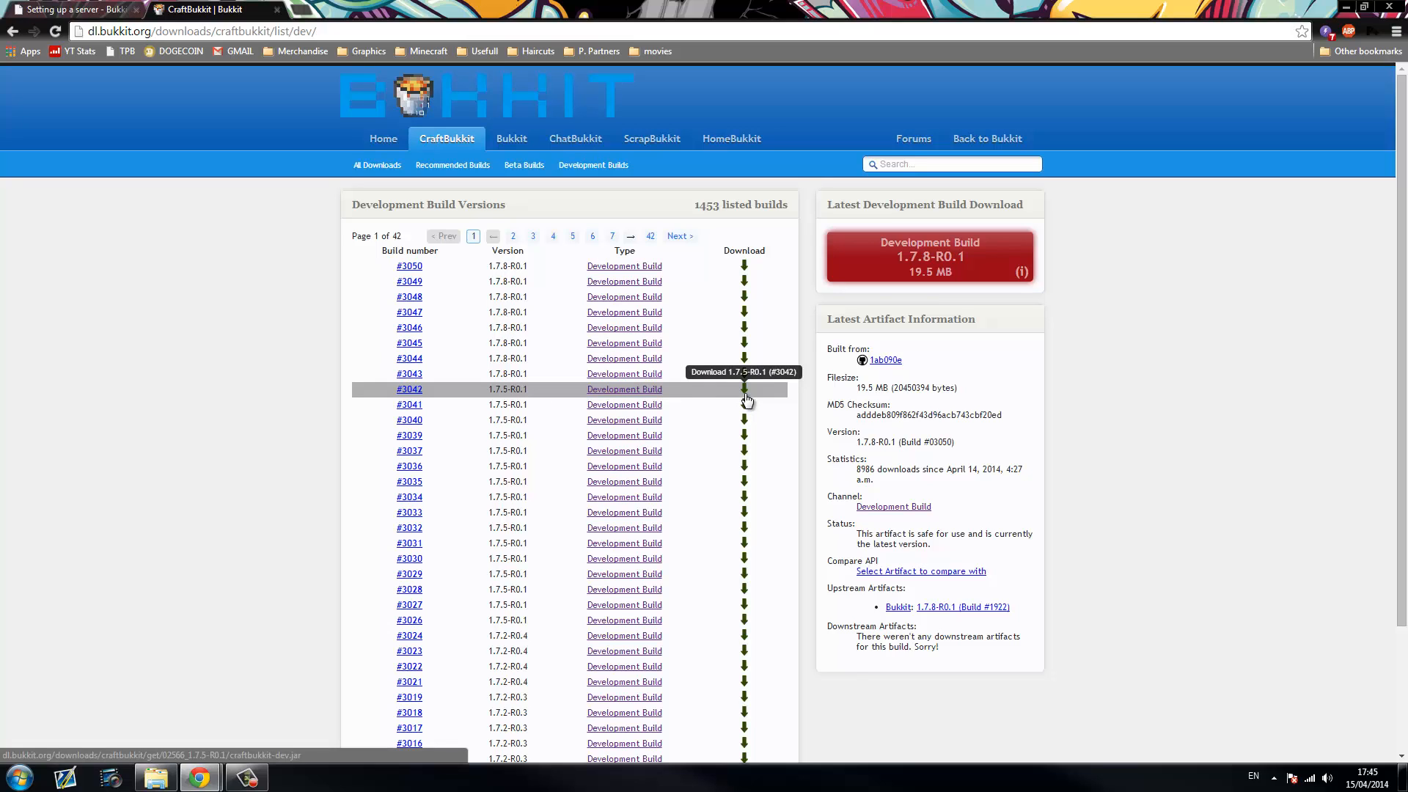
Download CraftBukkit development build #3042 (1.7.5-R0.1) from dl.bukkit.org
click(744, 388)
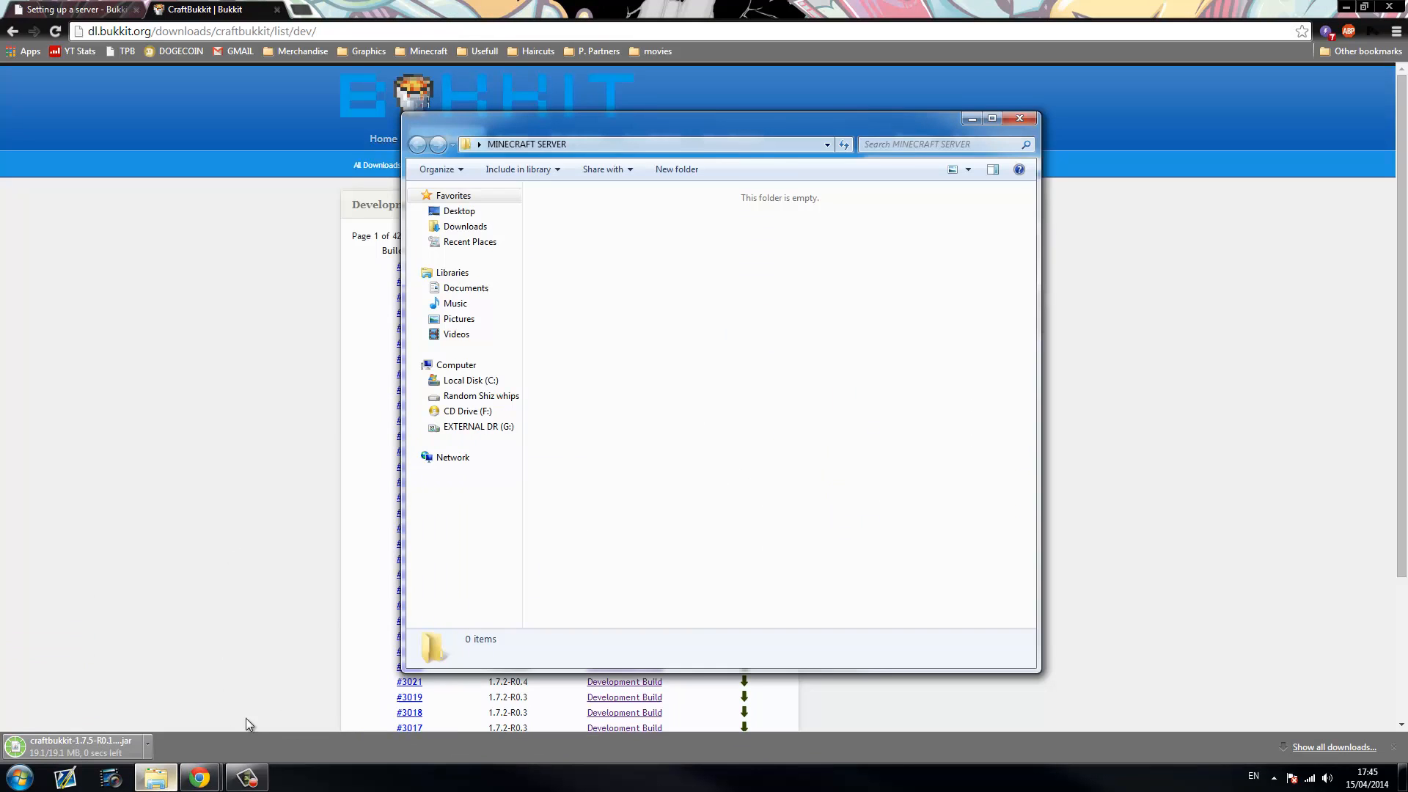
Move the downloaded CraftBukkit 1.7.5-R0.1 jar into the MINECRAFT SERVER folder
click(628, 144)
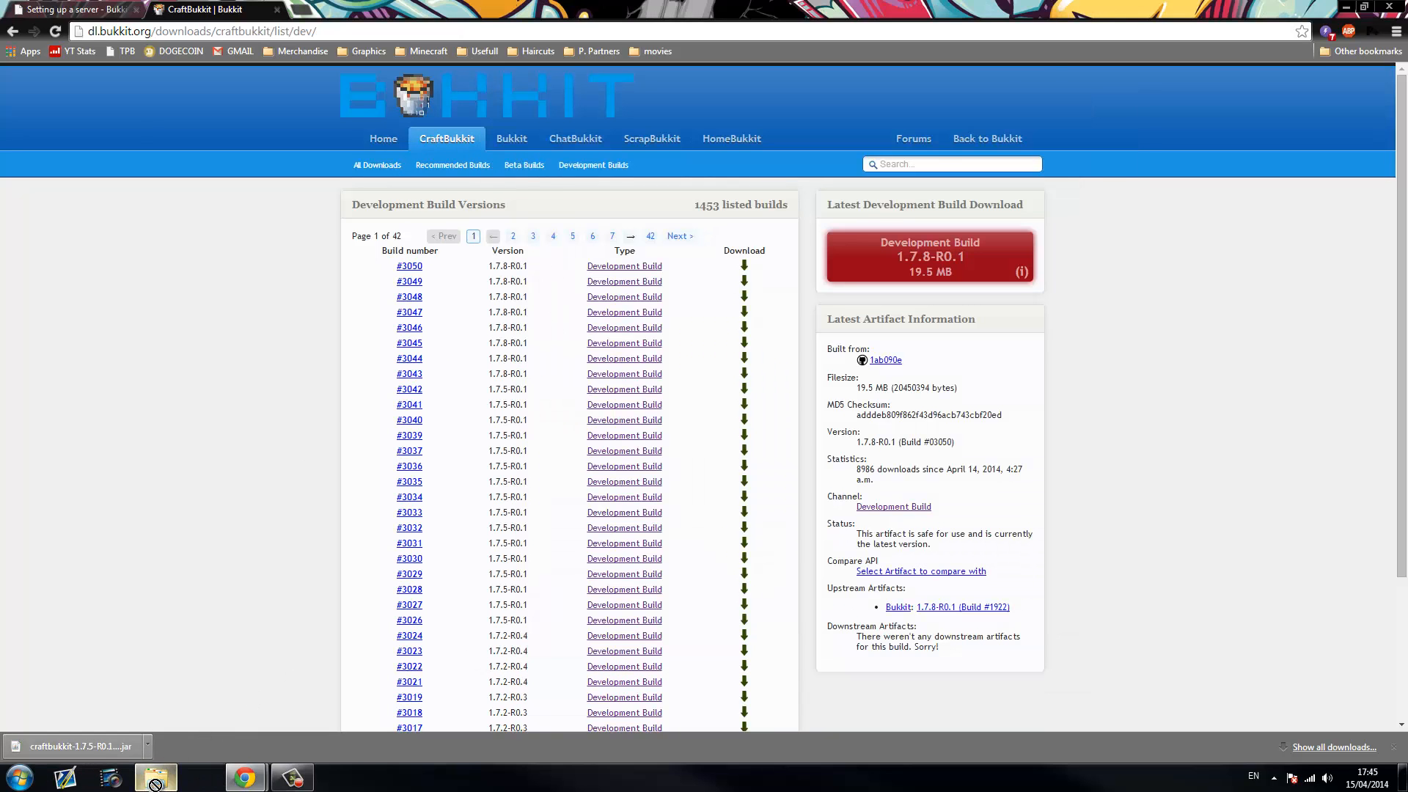
click(155, 775)
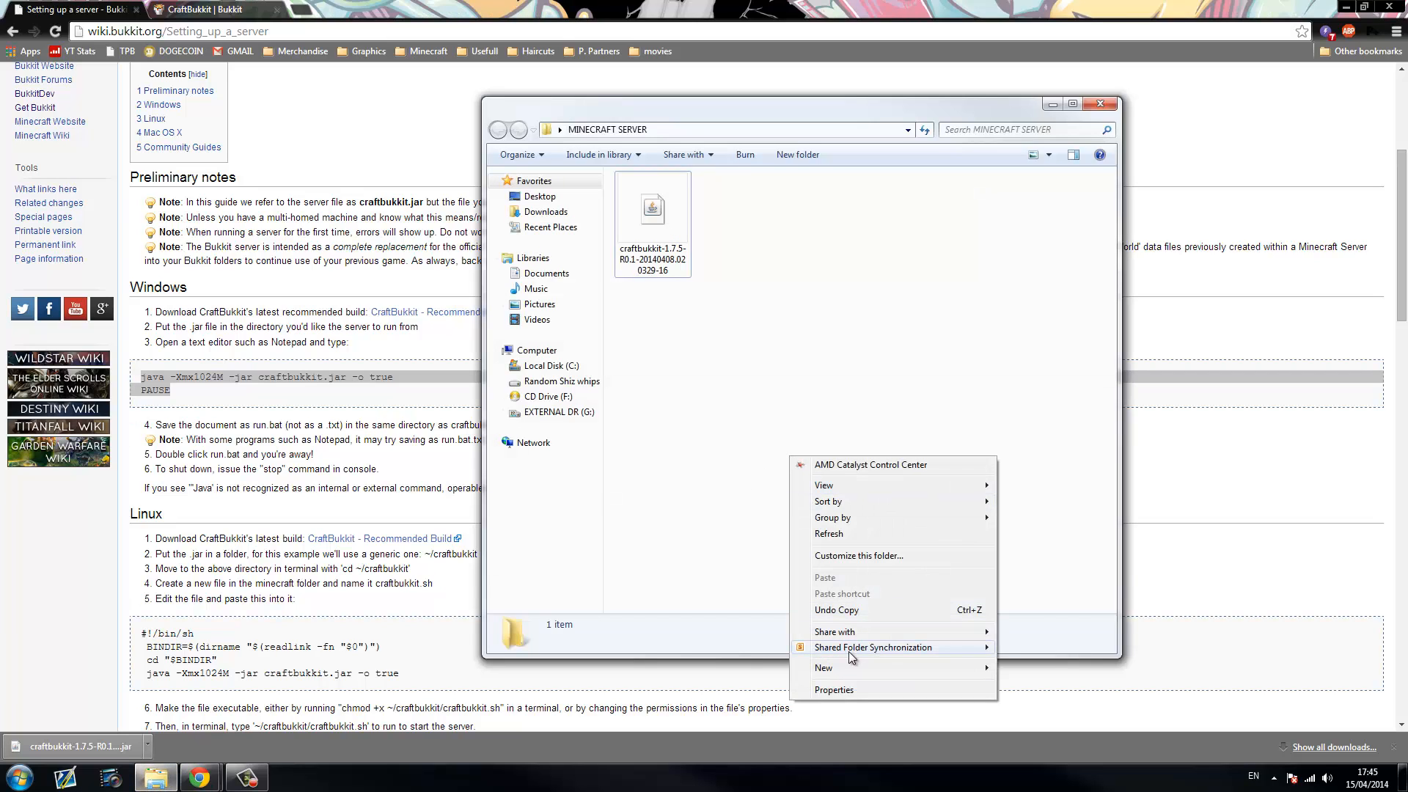
Create a text document named Run Server and select the wiki's Windows start-script lines
click(823, 667)
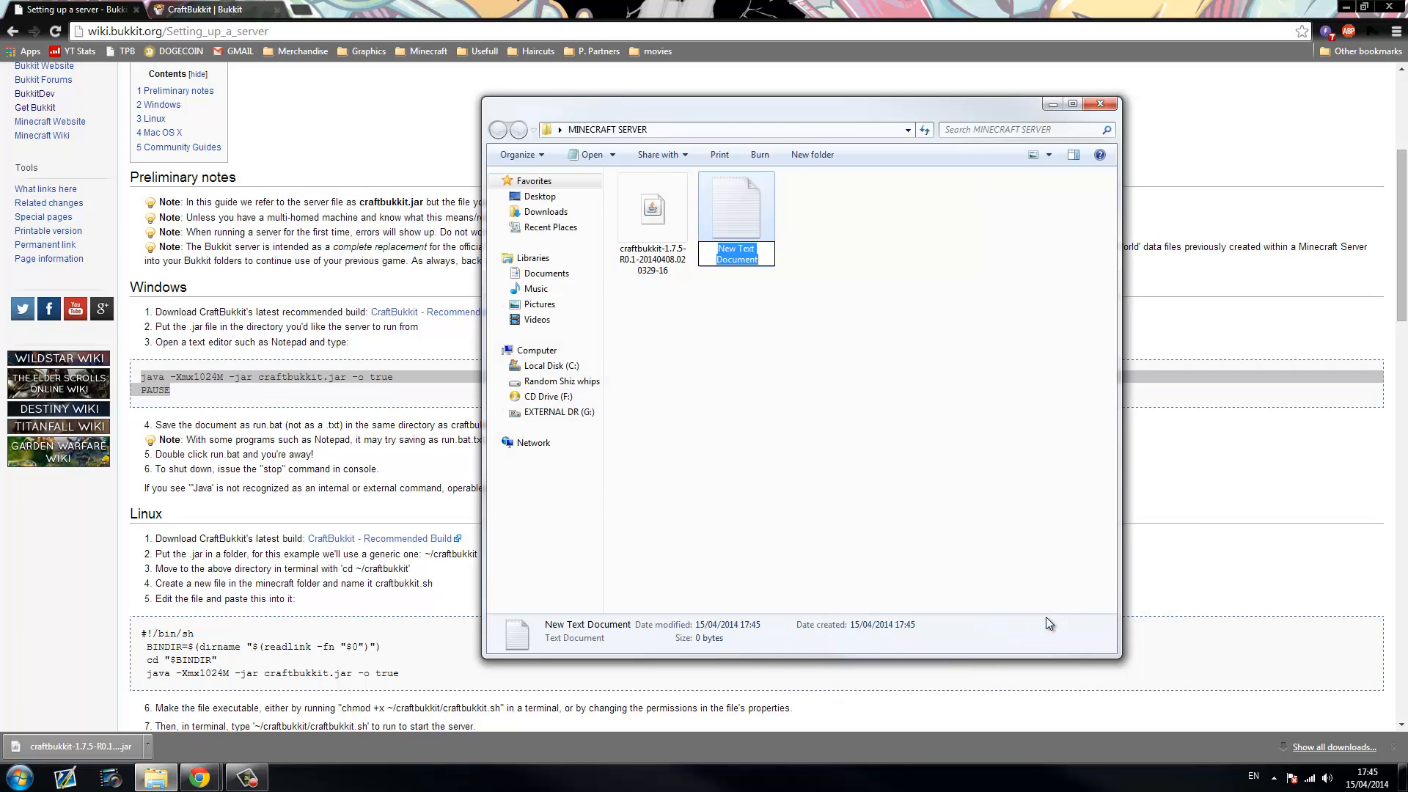
text(R)
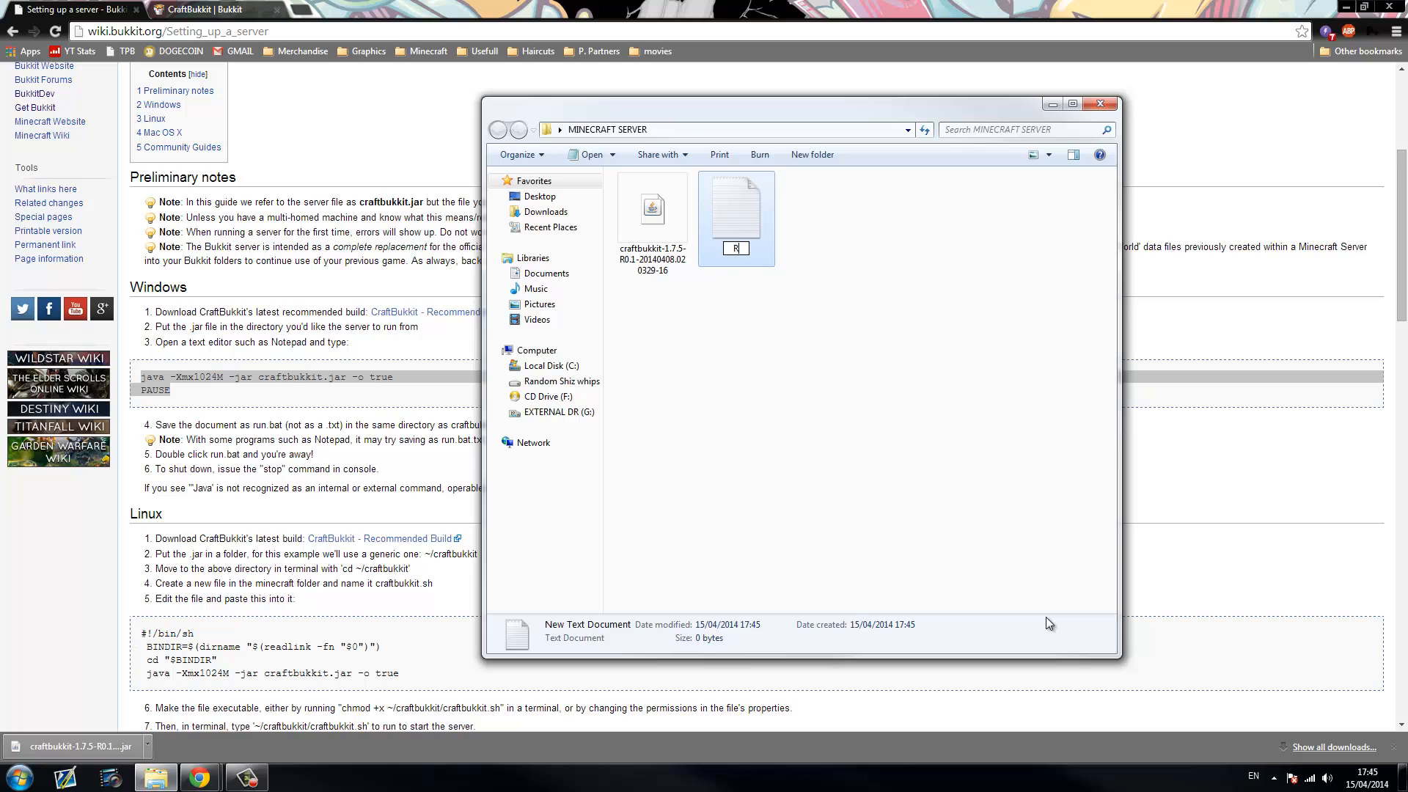
text(u)
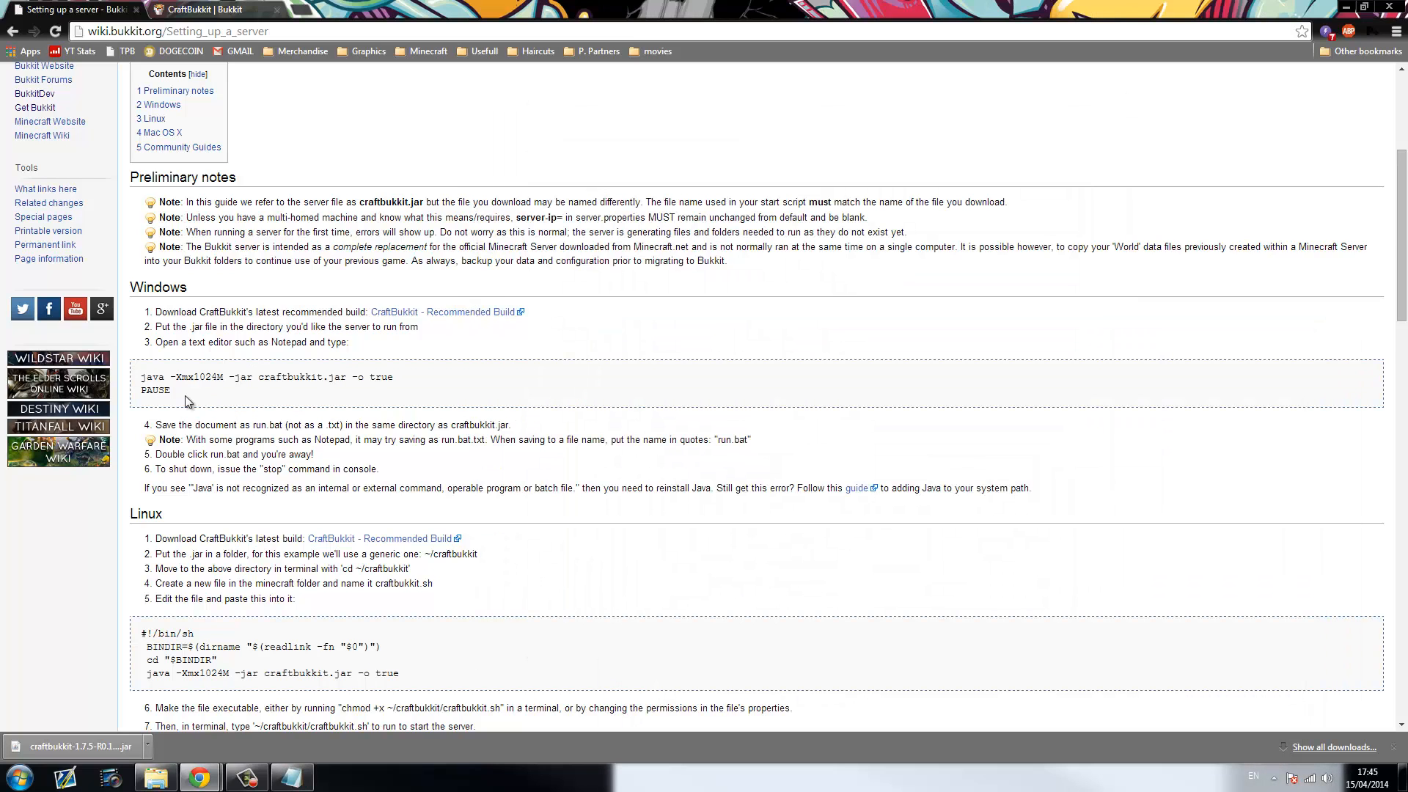
drag(140, 376, 170, 389)
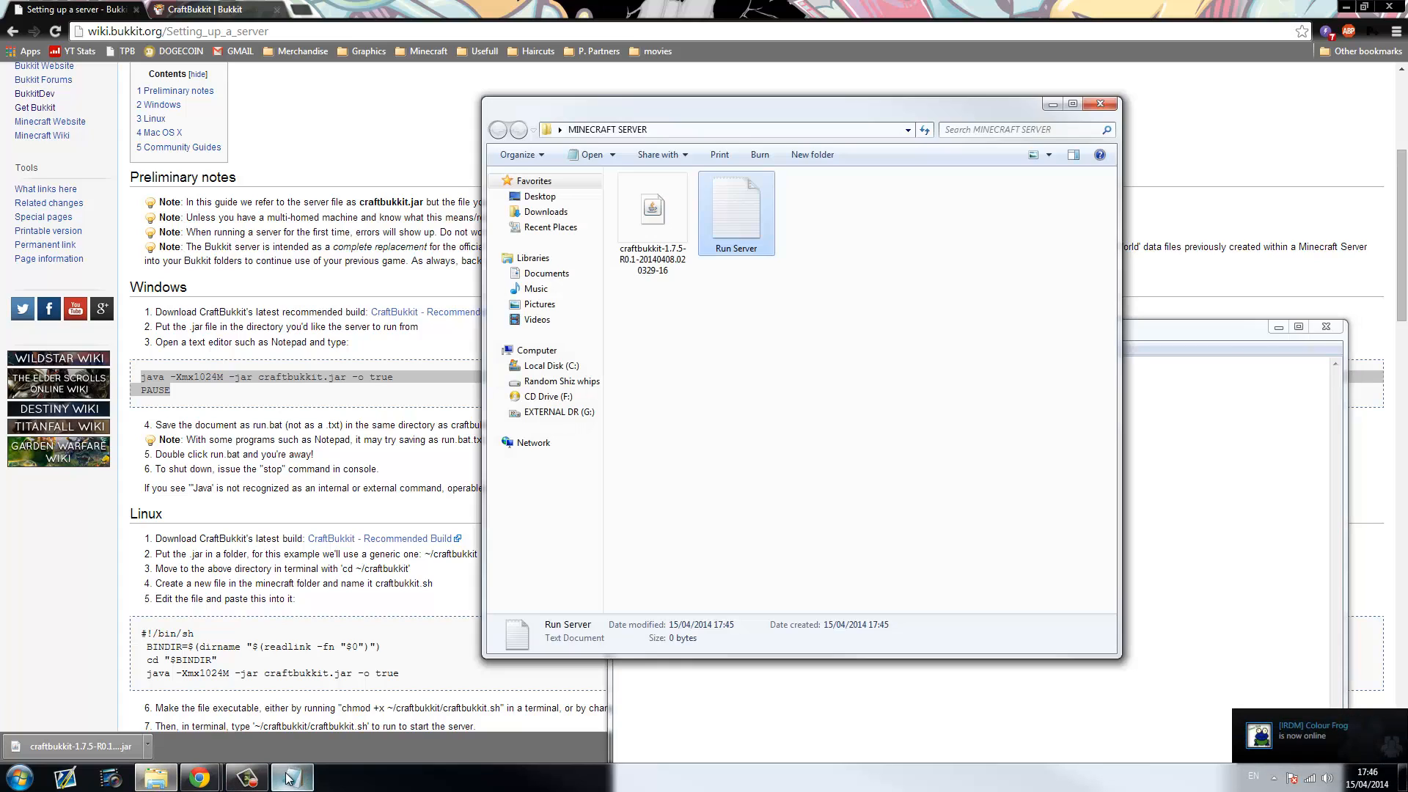
Put the java -Xmx1024M craftbukkit.jar command into Run Server and rename the jar to craftbukkit
double_click(735, 207)
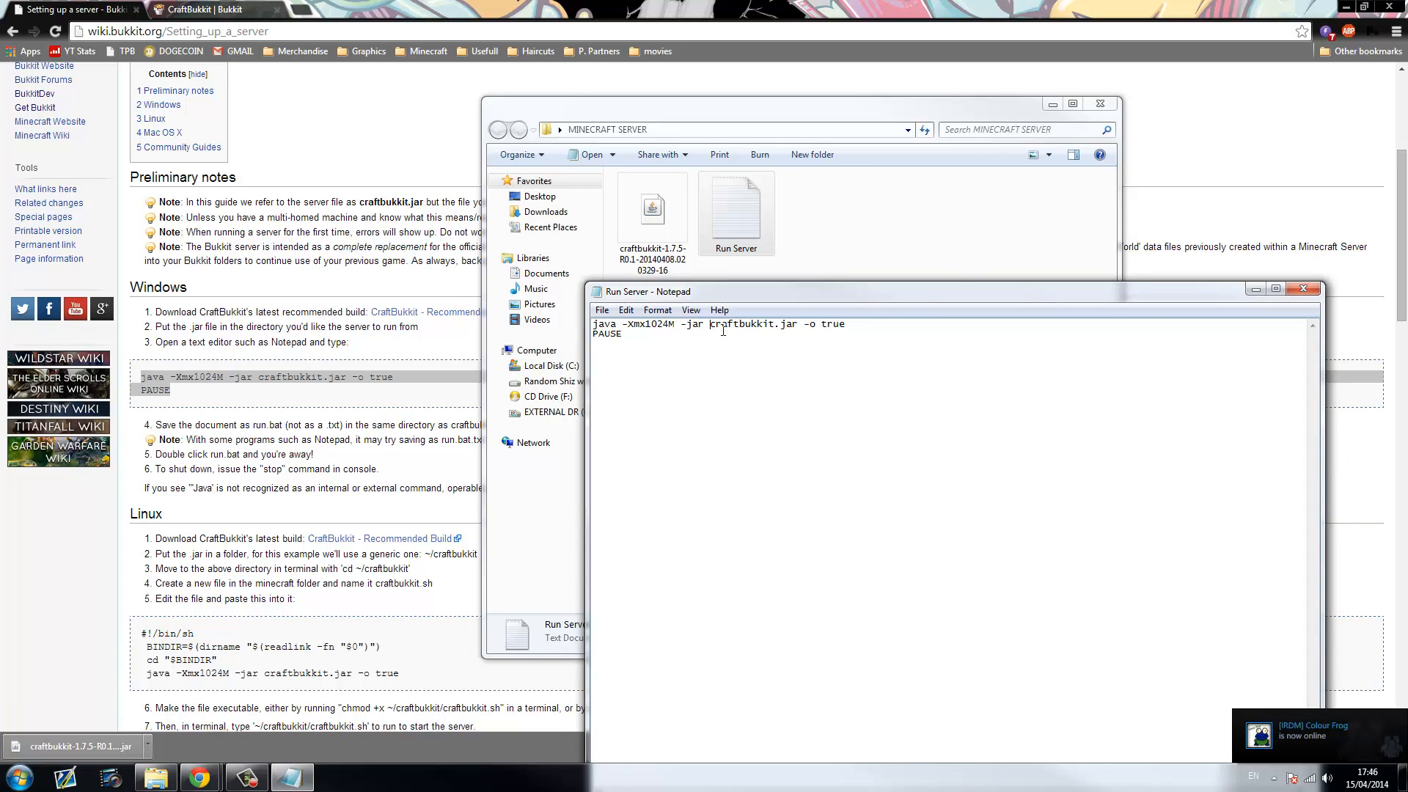
double_click(741, 323)
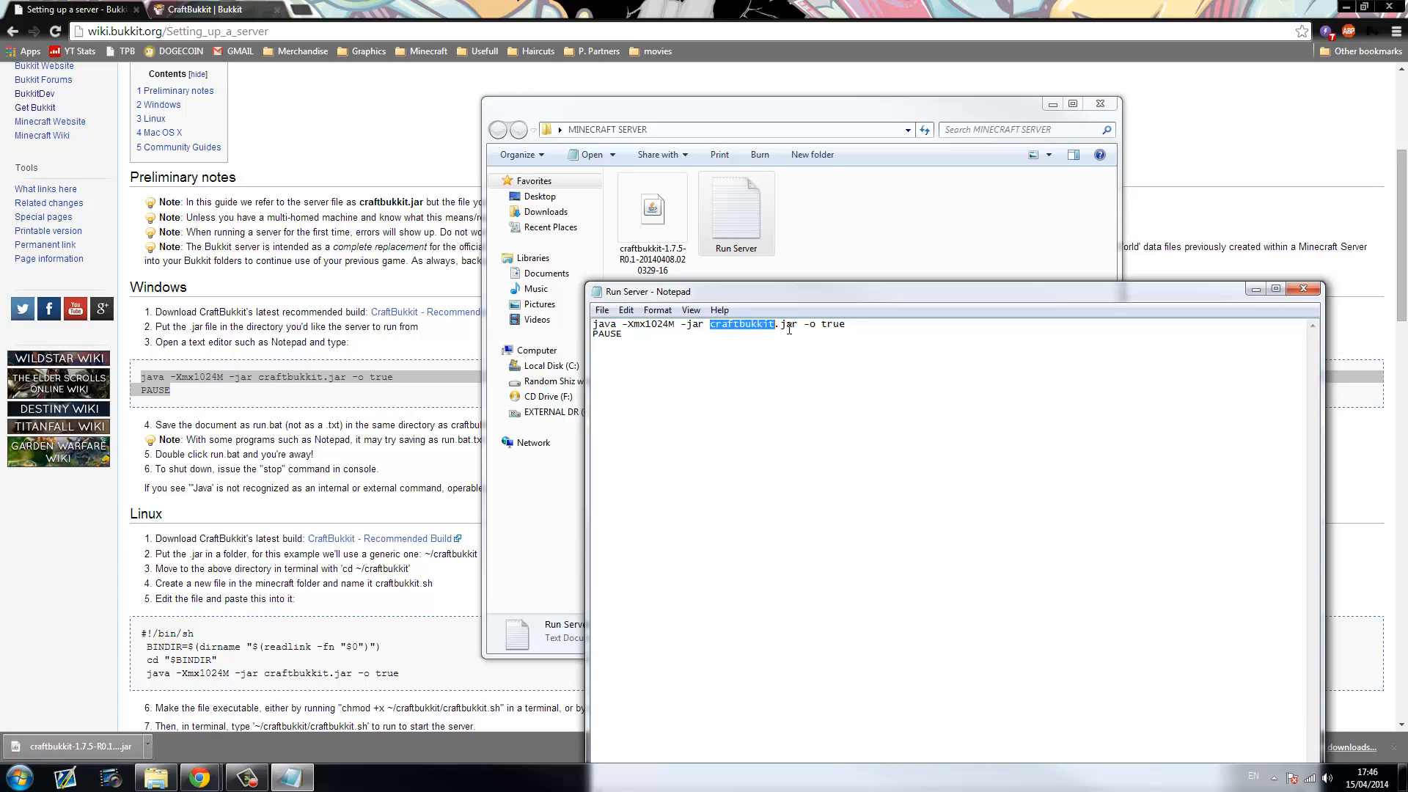
click(652, 211)
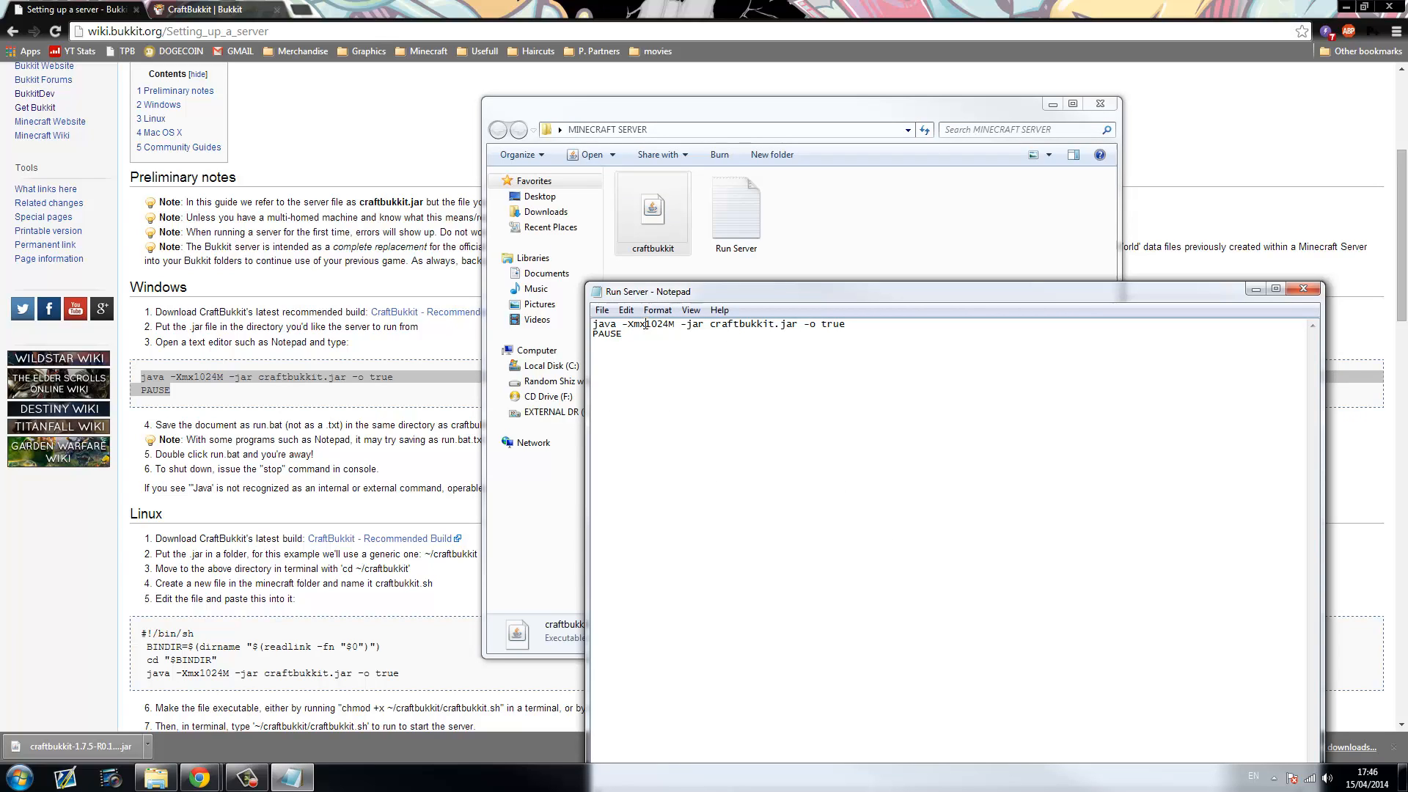
double_click(653, 324)
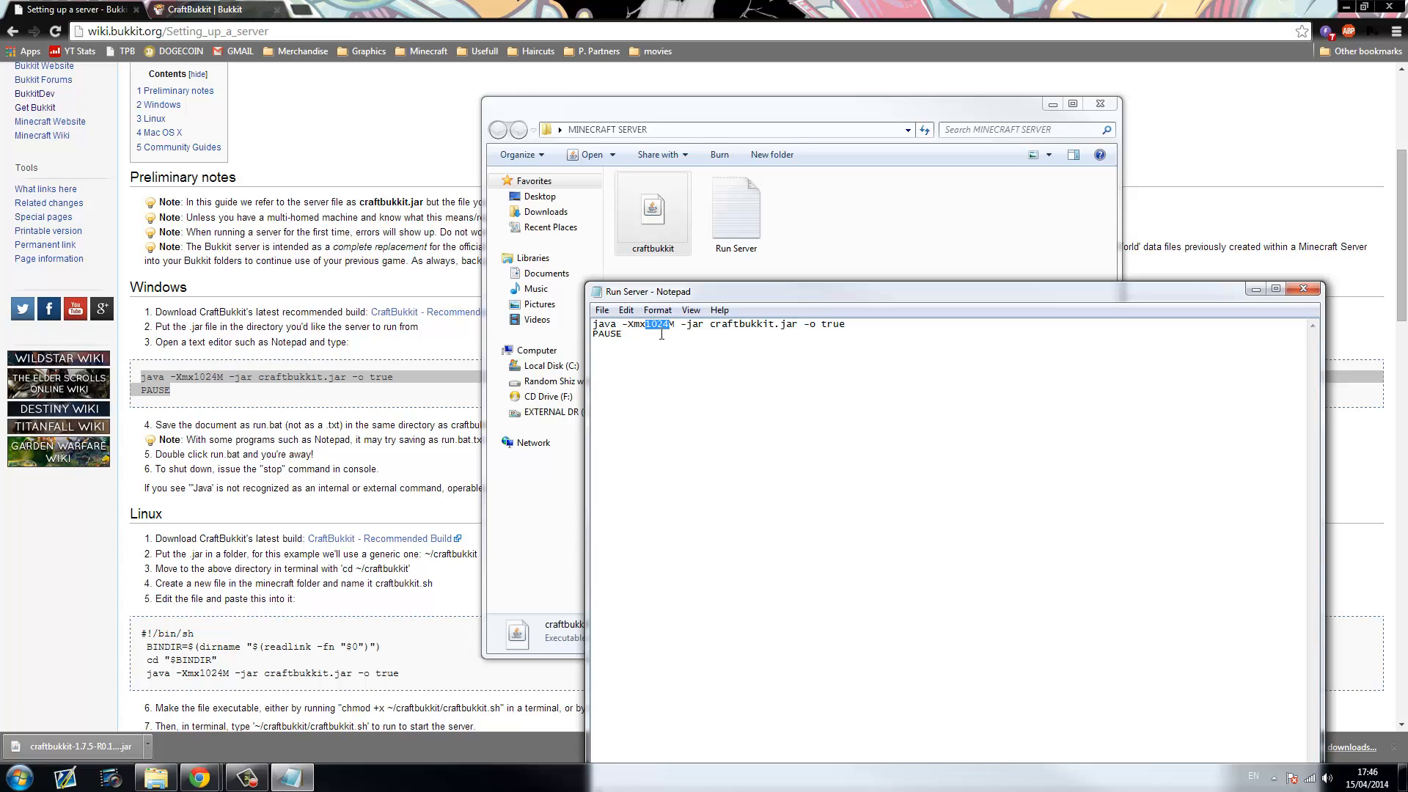
Compute 1024 × 3 = 3072 in Calculator and change the script's memory to 3072M
right_click(659, 325)
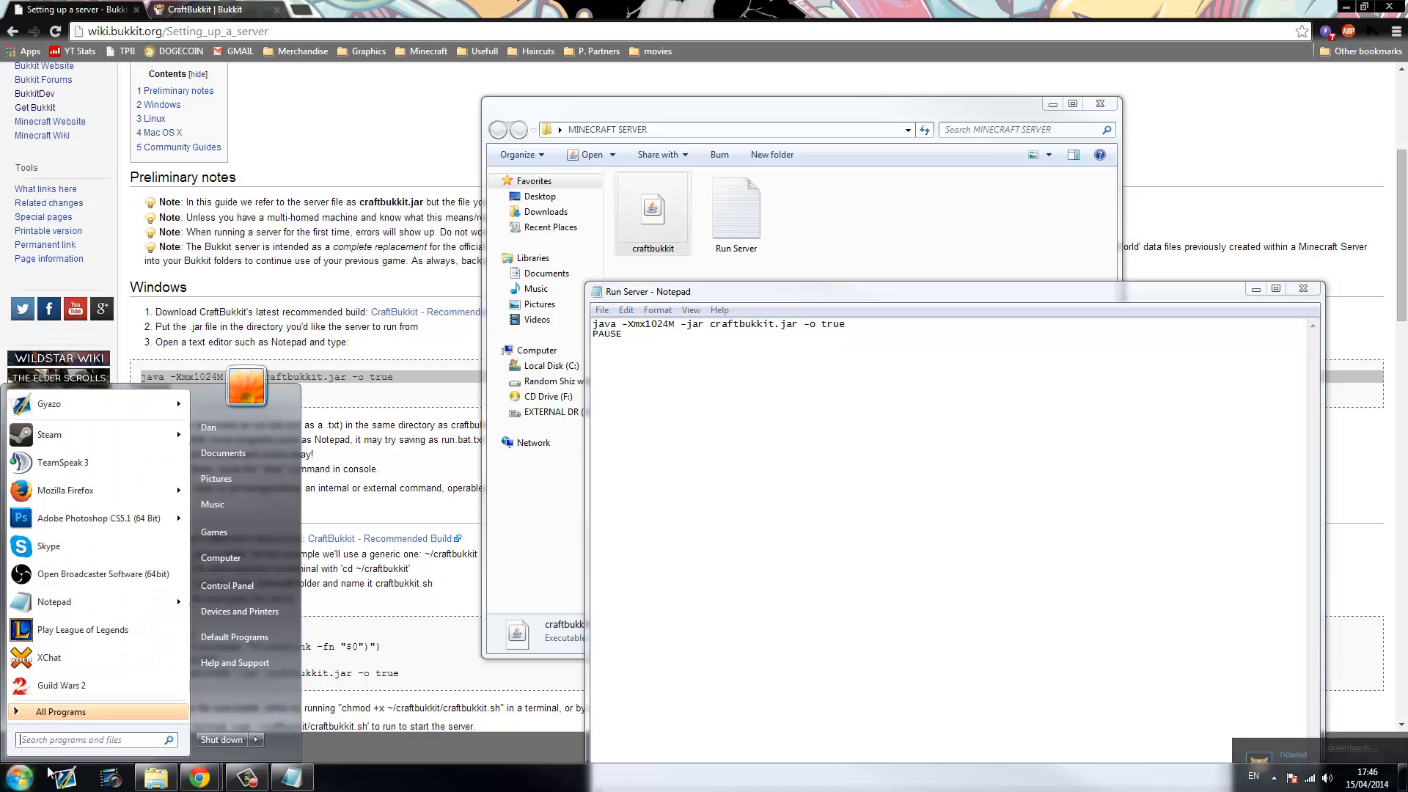
text(calc)
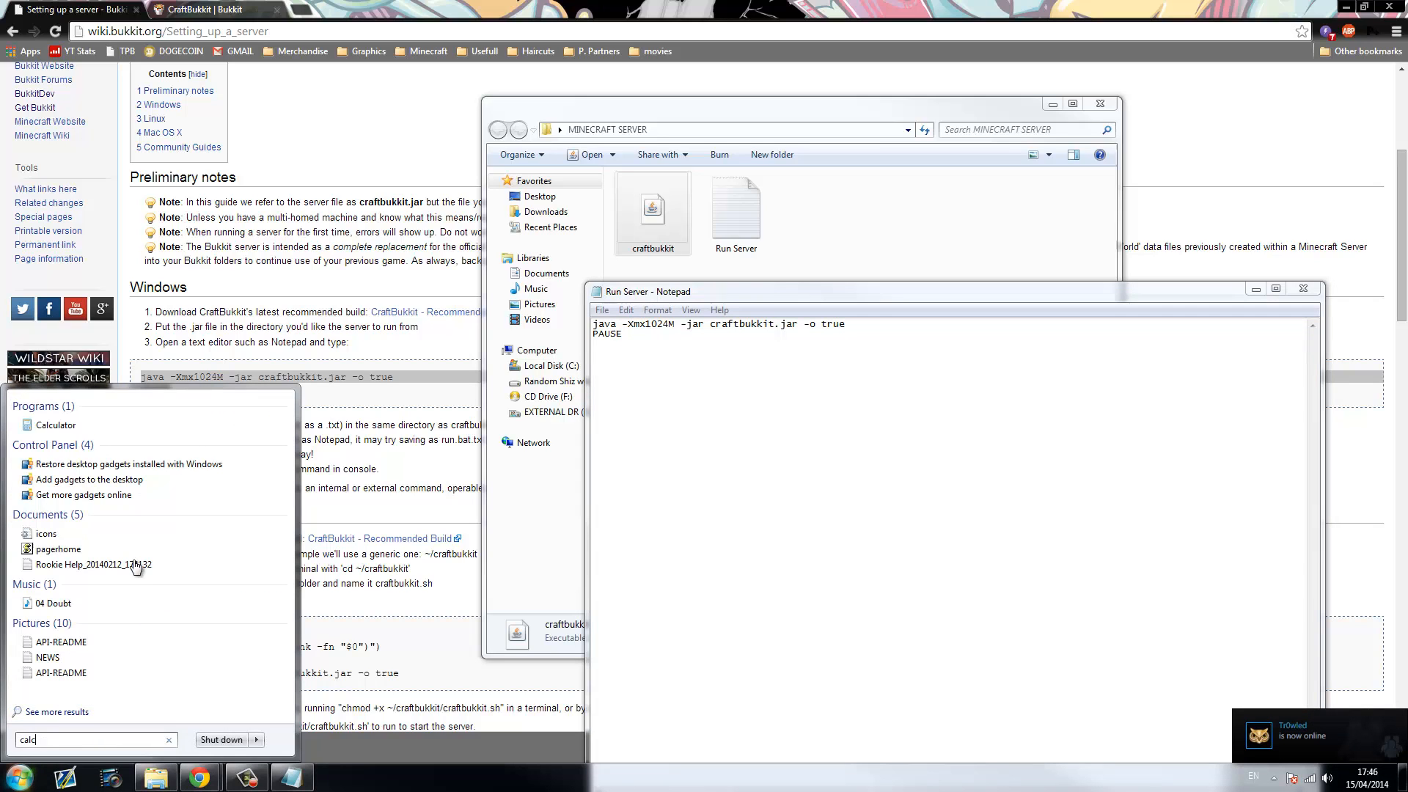
click(53, 424)
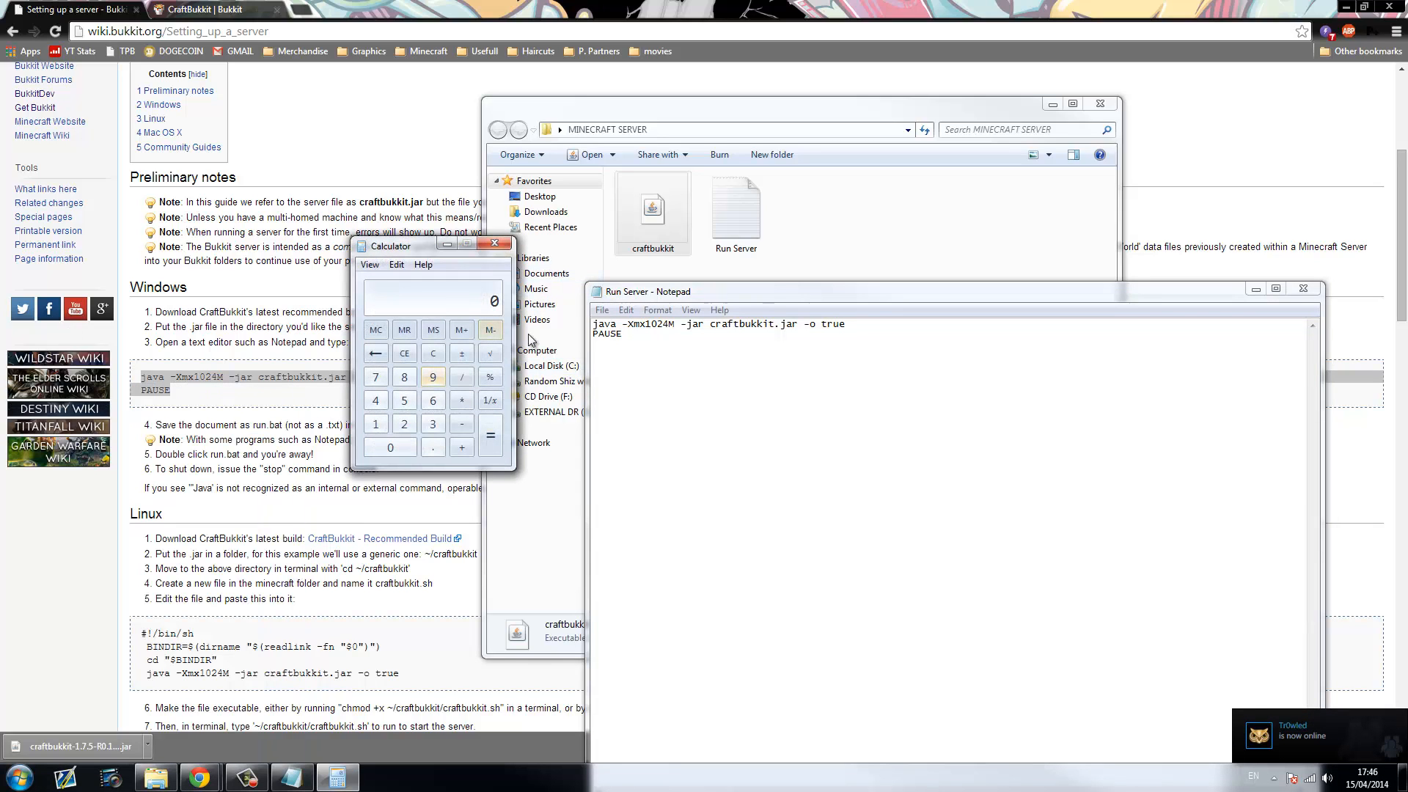
click(404, 424)
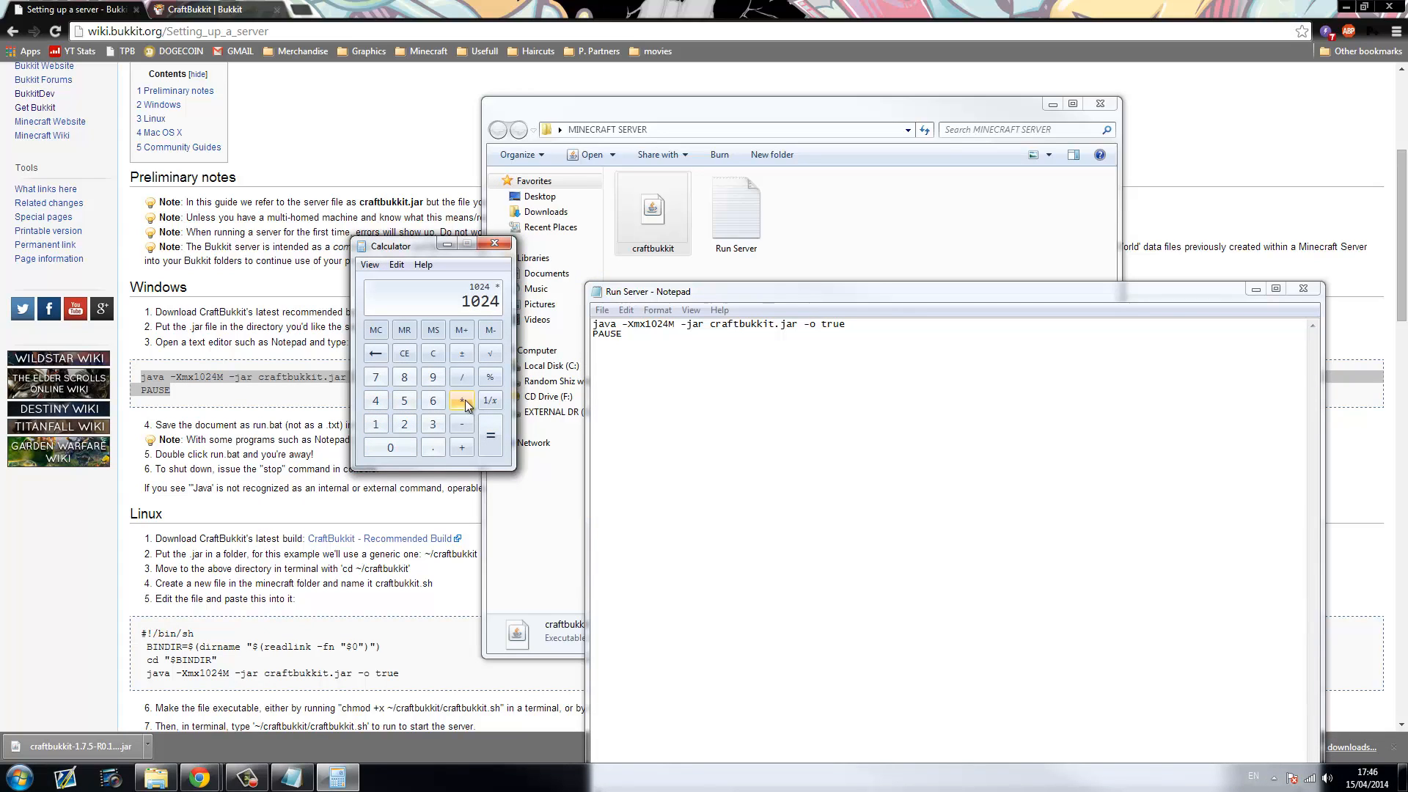
click(489, 437)
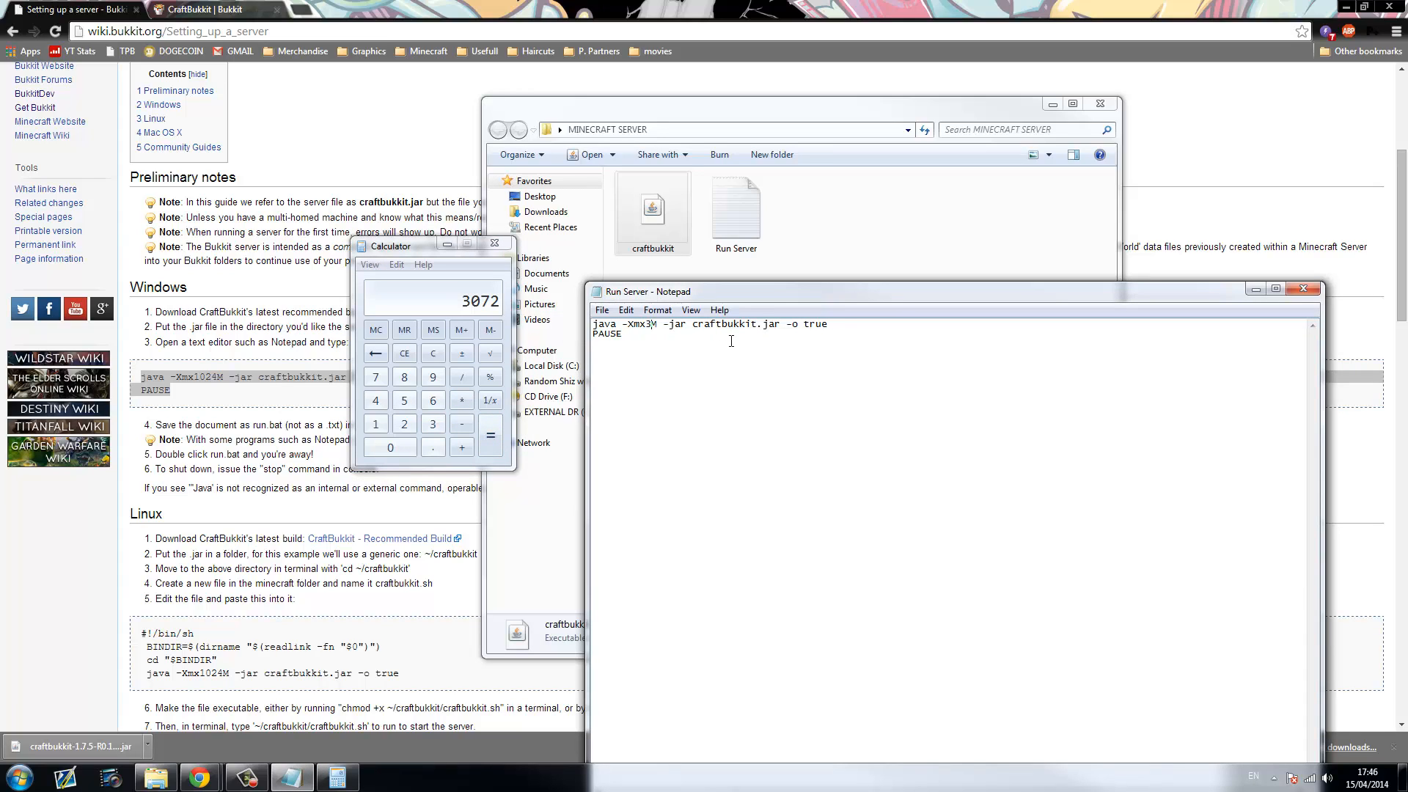
text(3072)
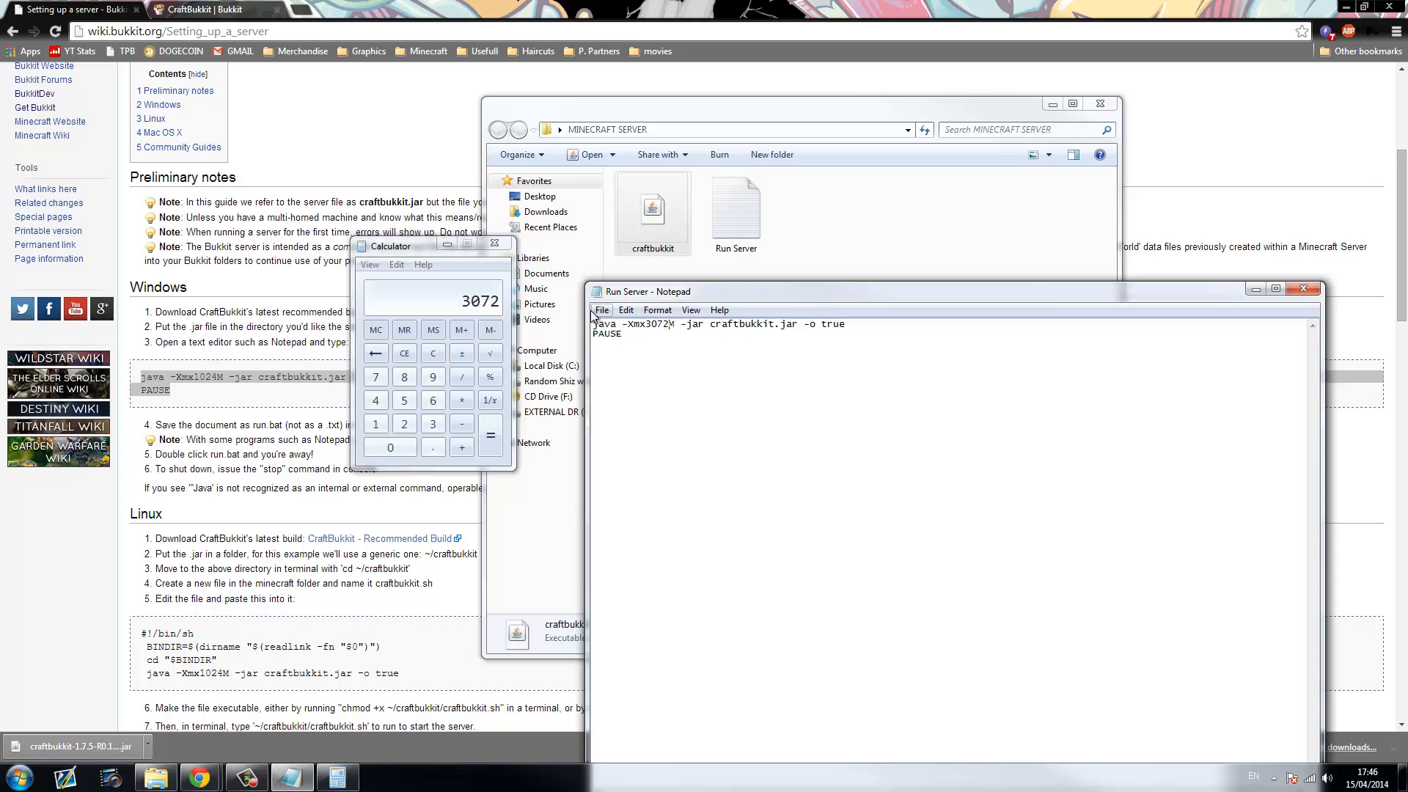
Save the script as Run Server.BAT with All Files type, then close Notepad
click(601, 310)
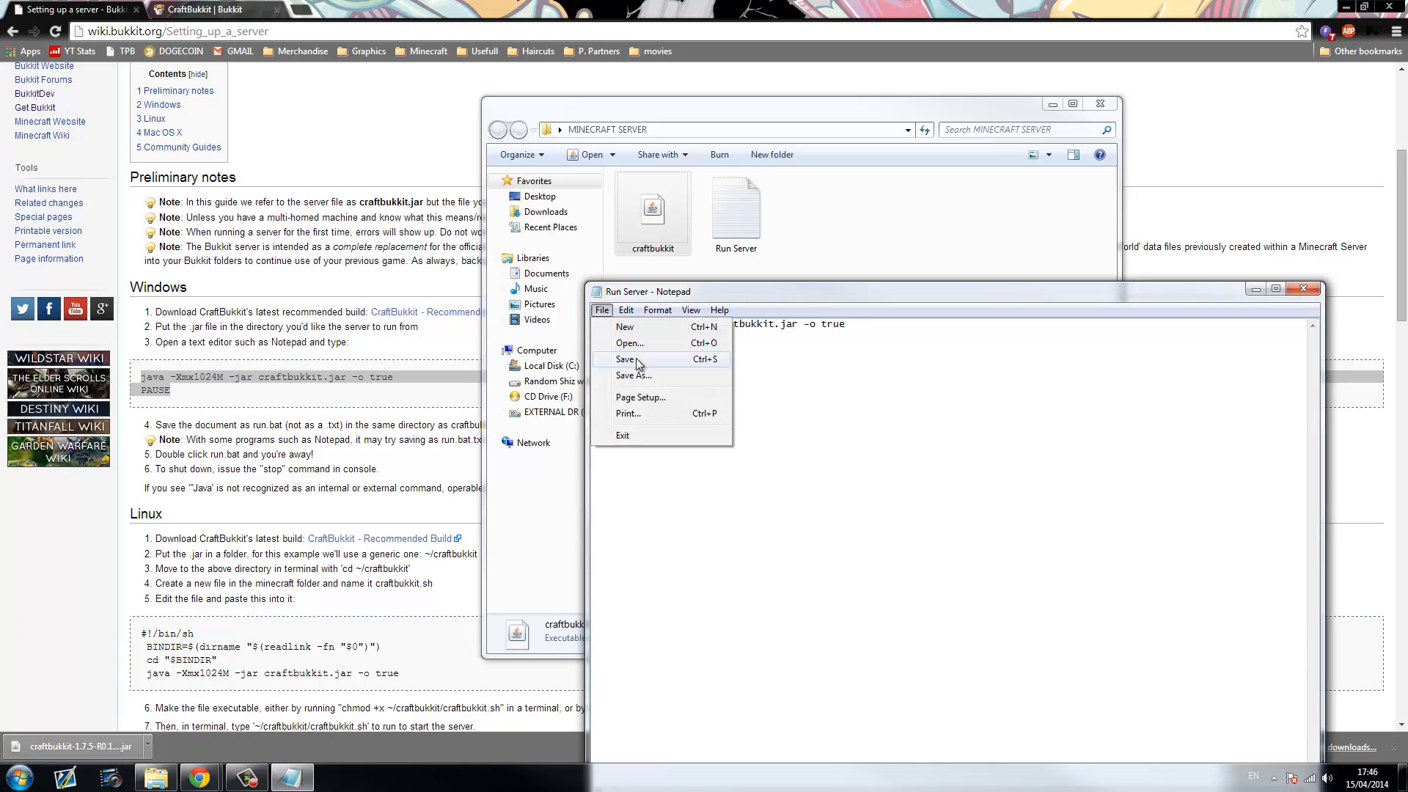
mouse_move(653, 378)
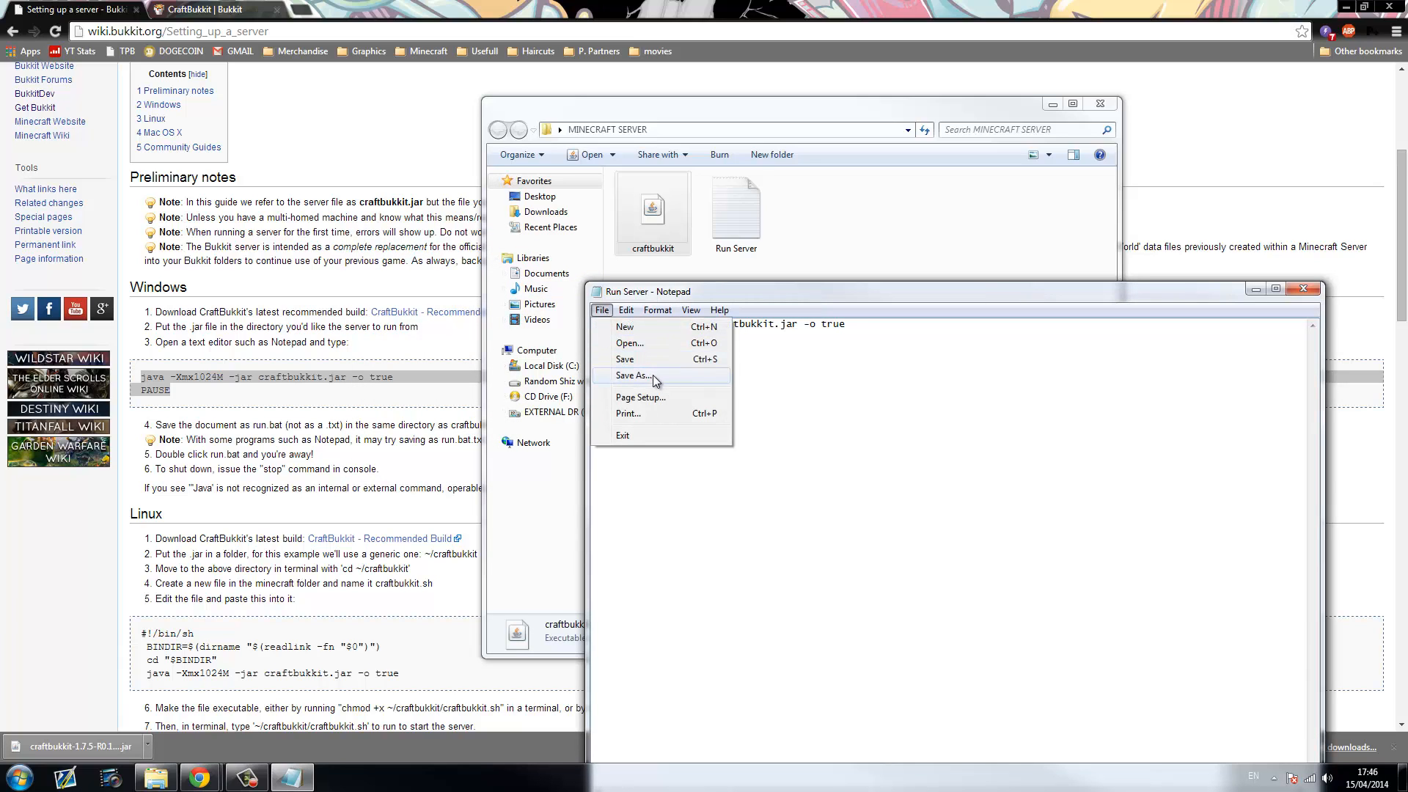
click(636, 375)
text(Run Server.BAT)
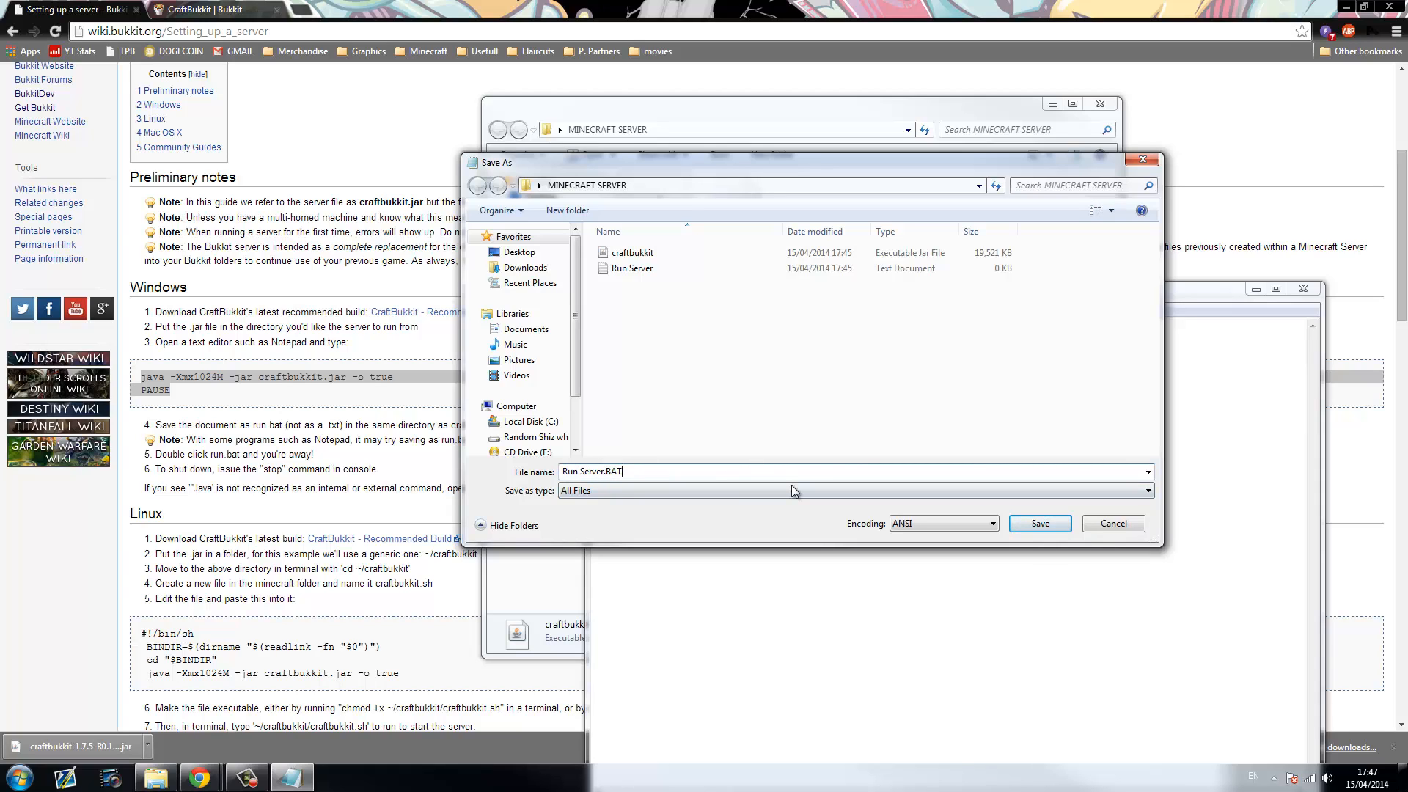
click(1039, 524)
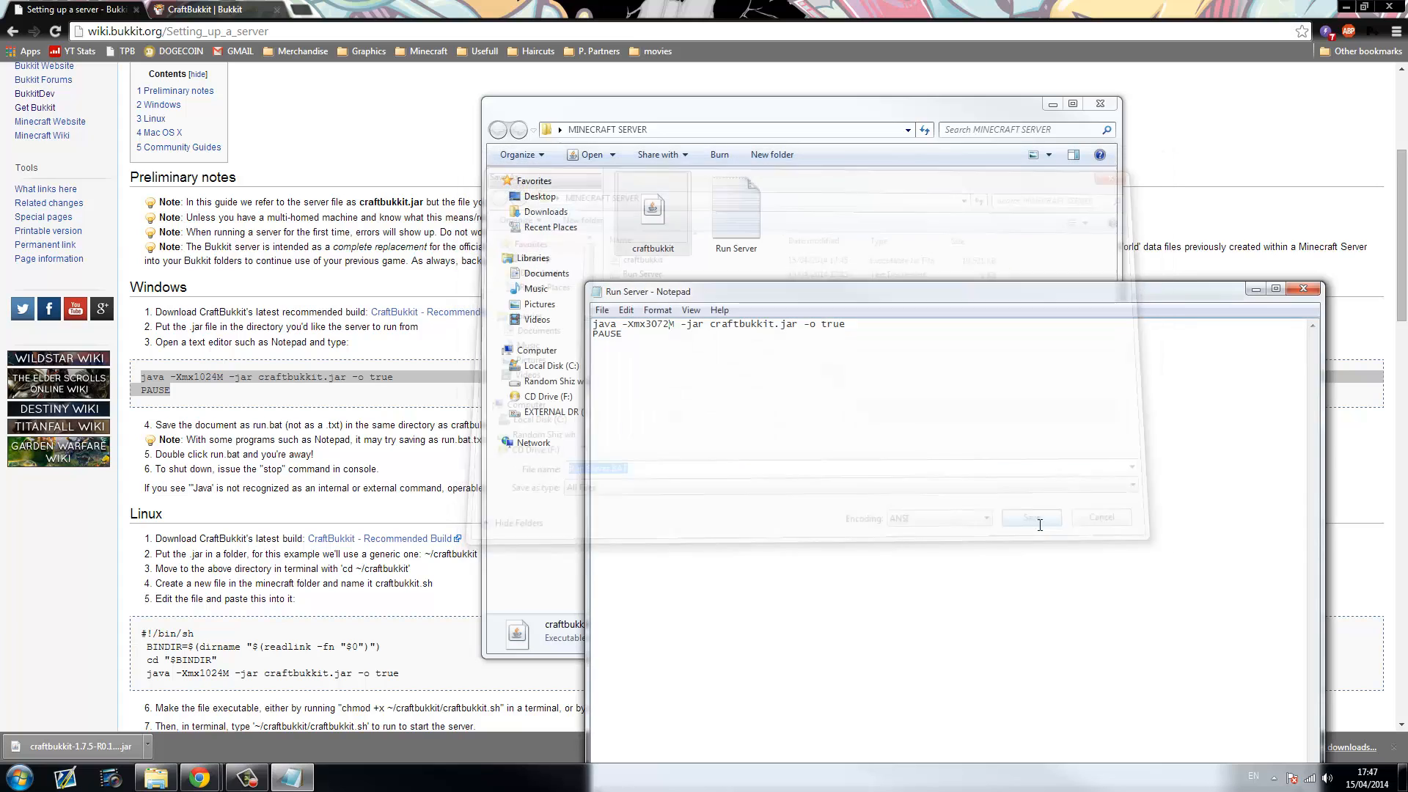
click(1029, 517)
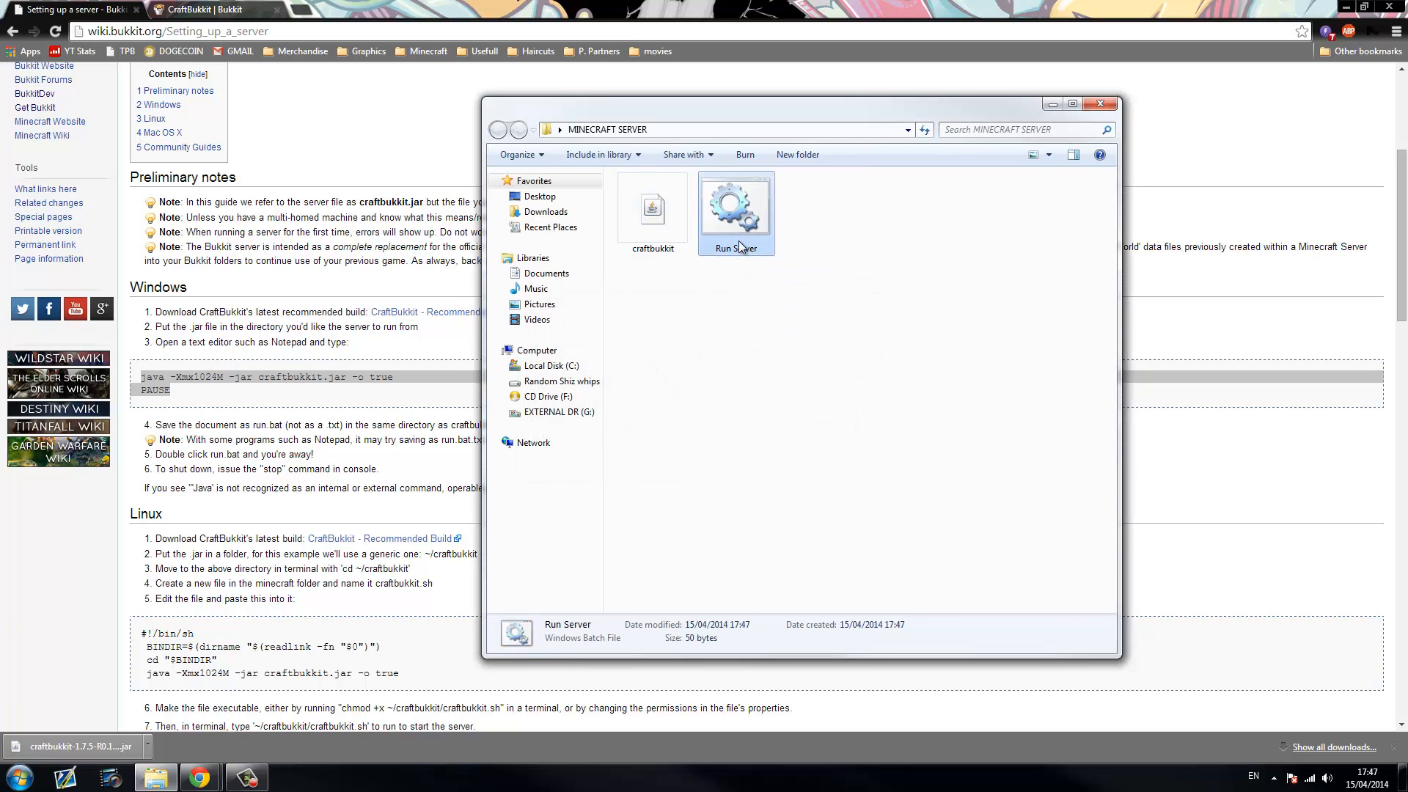
double_click(735, 206)
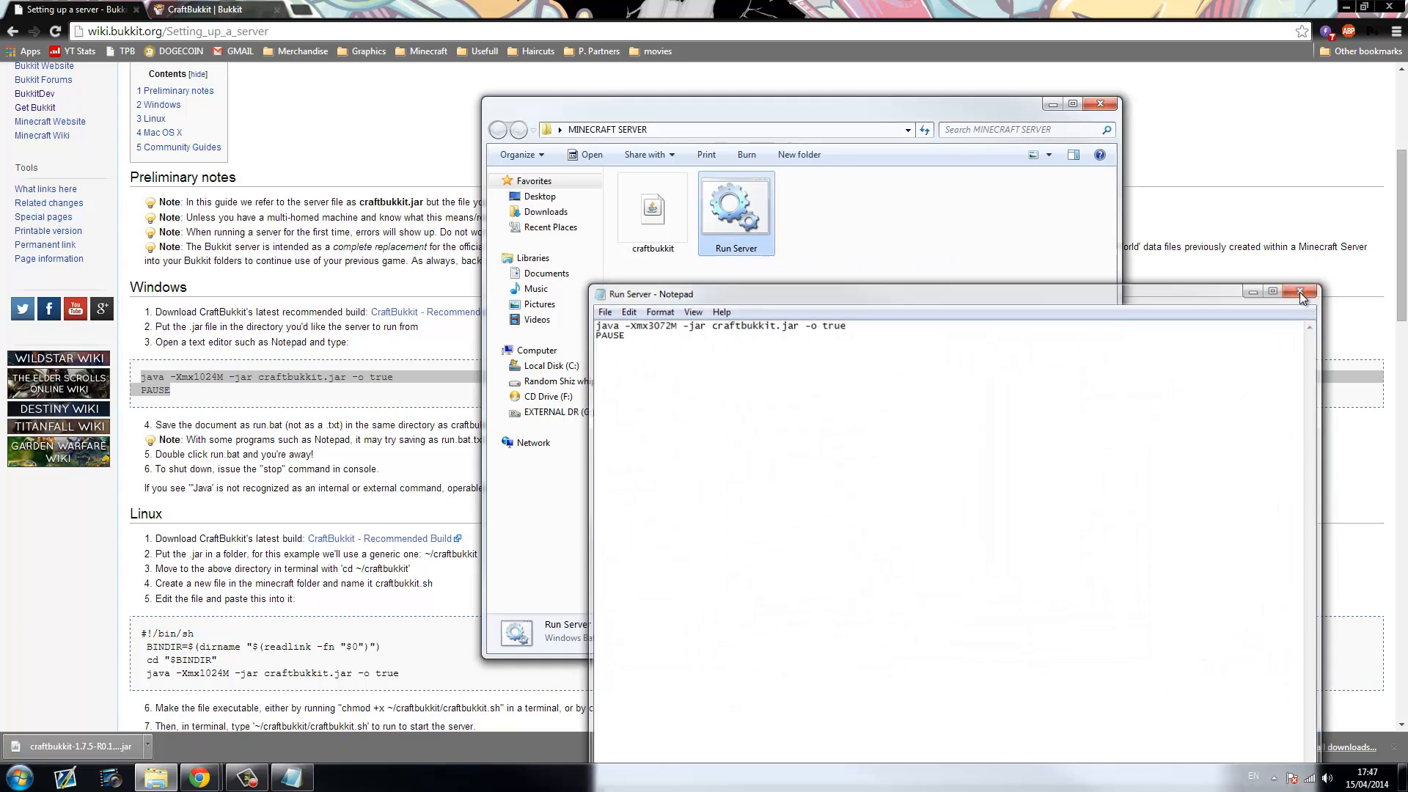
click(1301, 293)
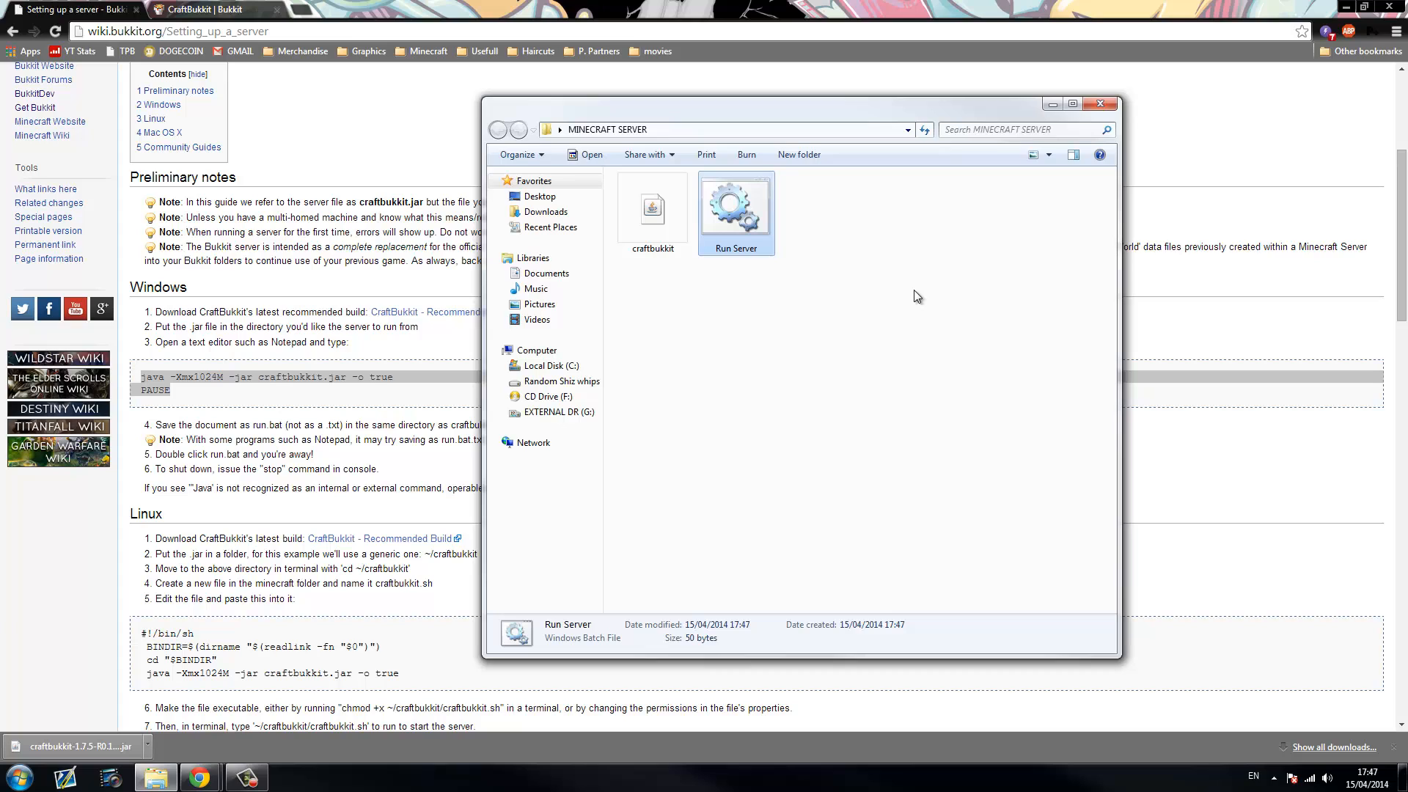
mouse_move(788, 183)
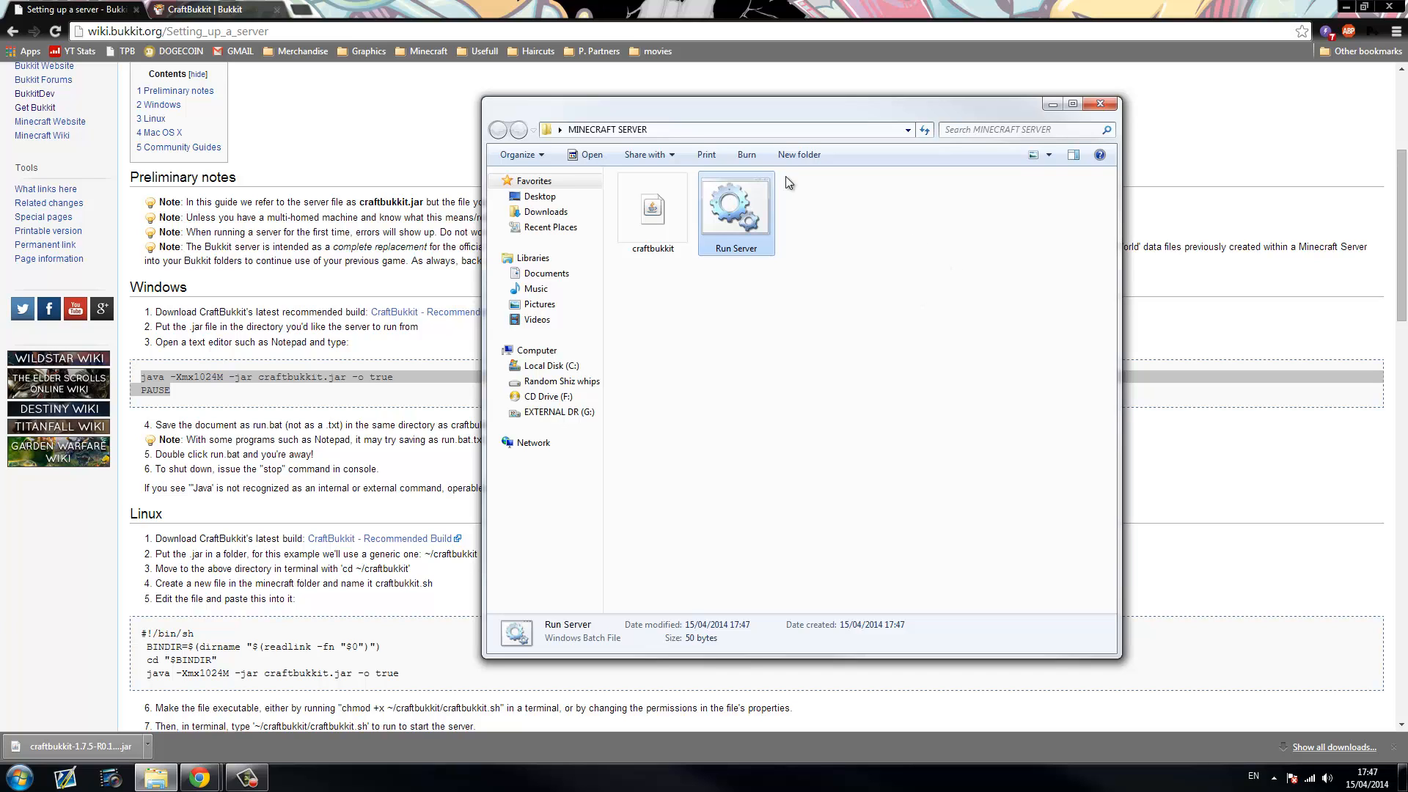
Launch Run Server.bat, enter stop once the server finishes loading, and close the console
double_click(736, 207)
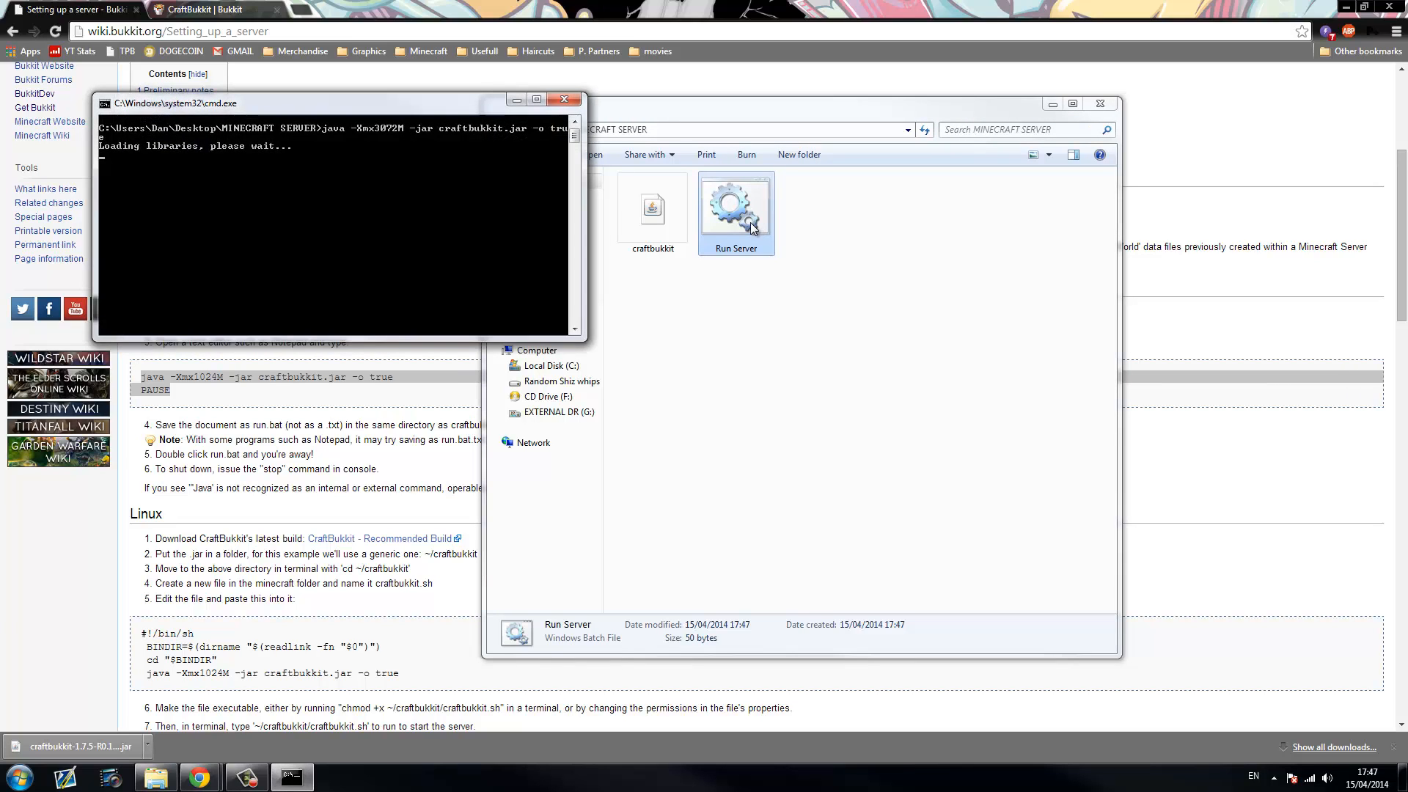
mouse_move(749, 217)
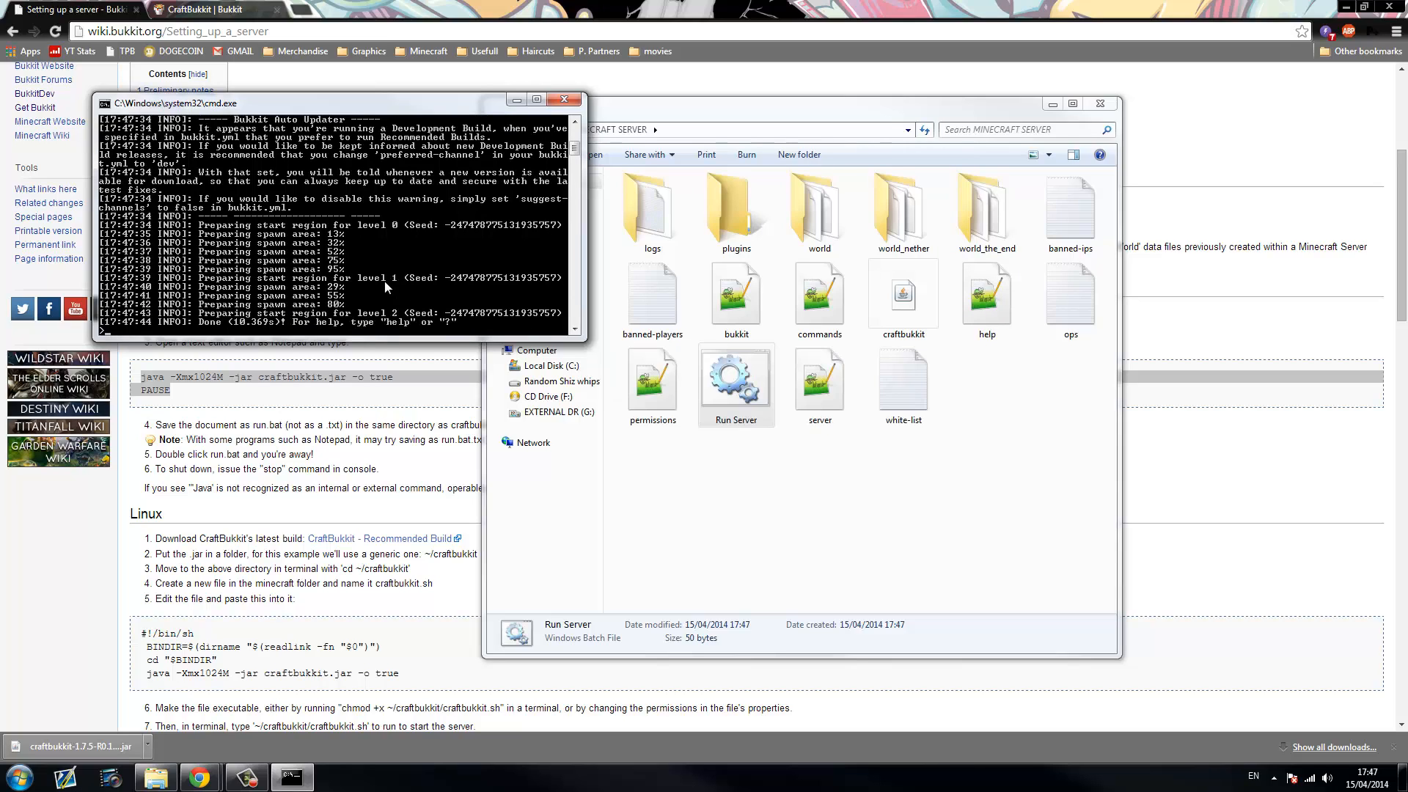
text(stop)
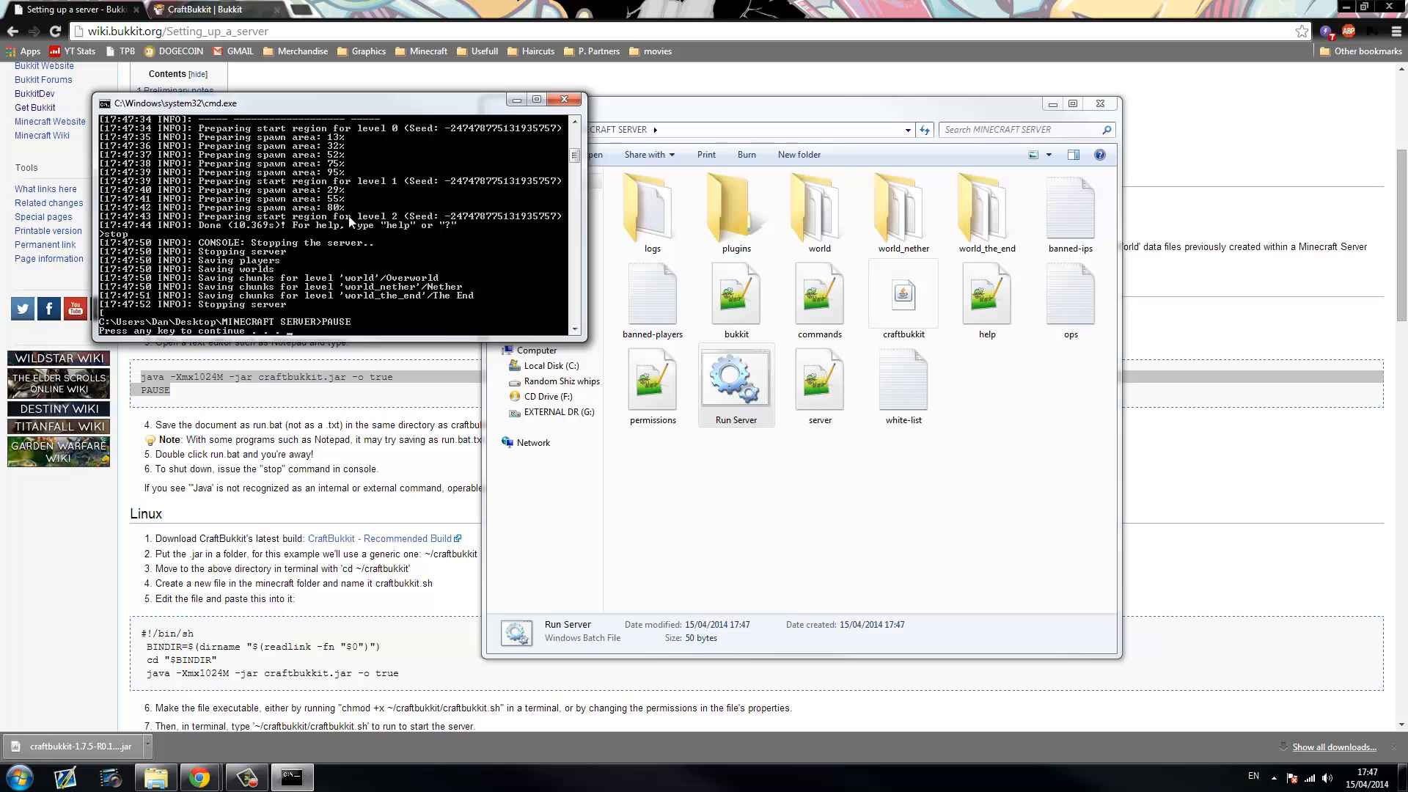
click(565, 99)
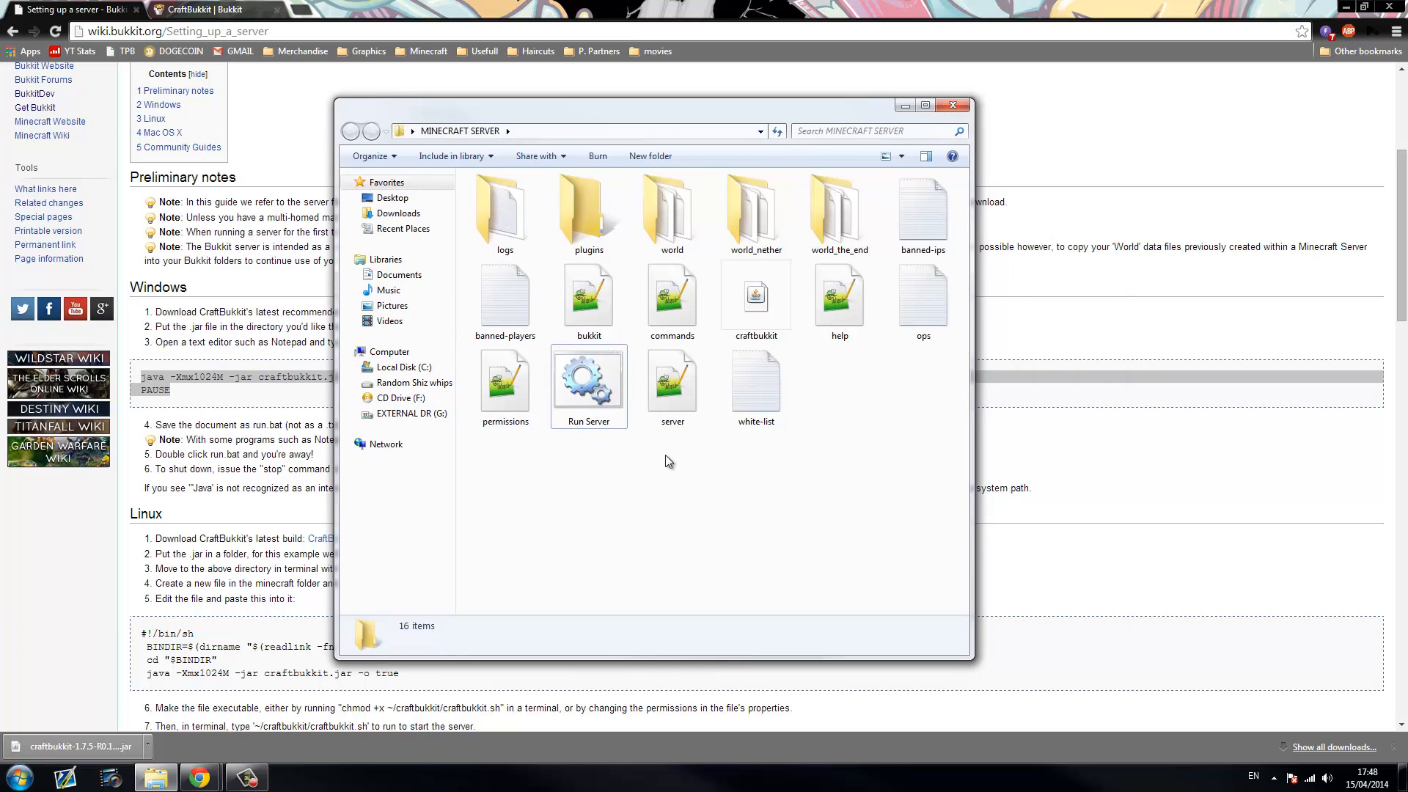
double_click(588, 368)
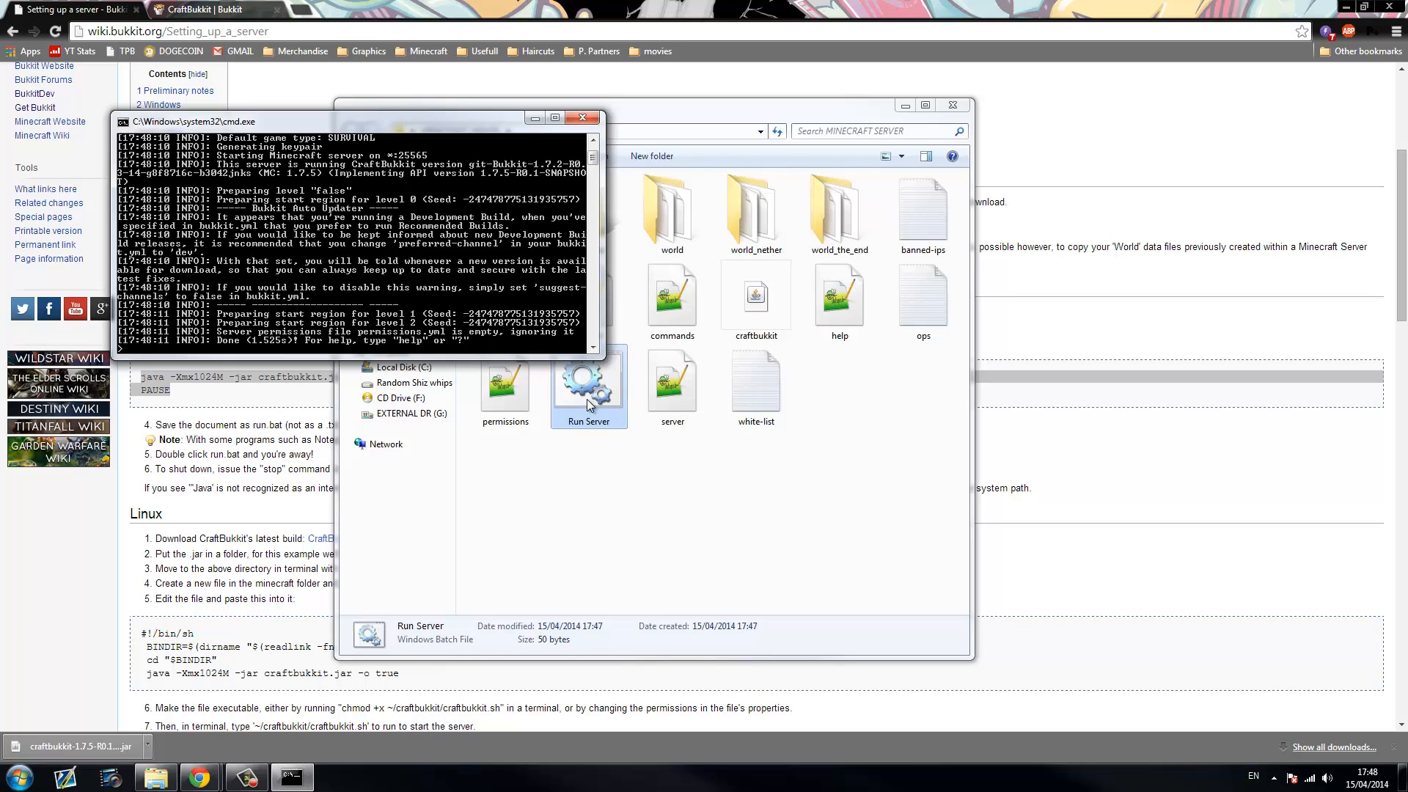
mouse_move(593, 400)
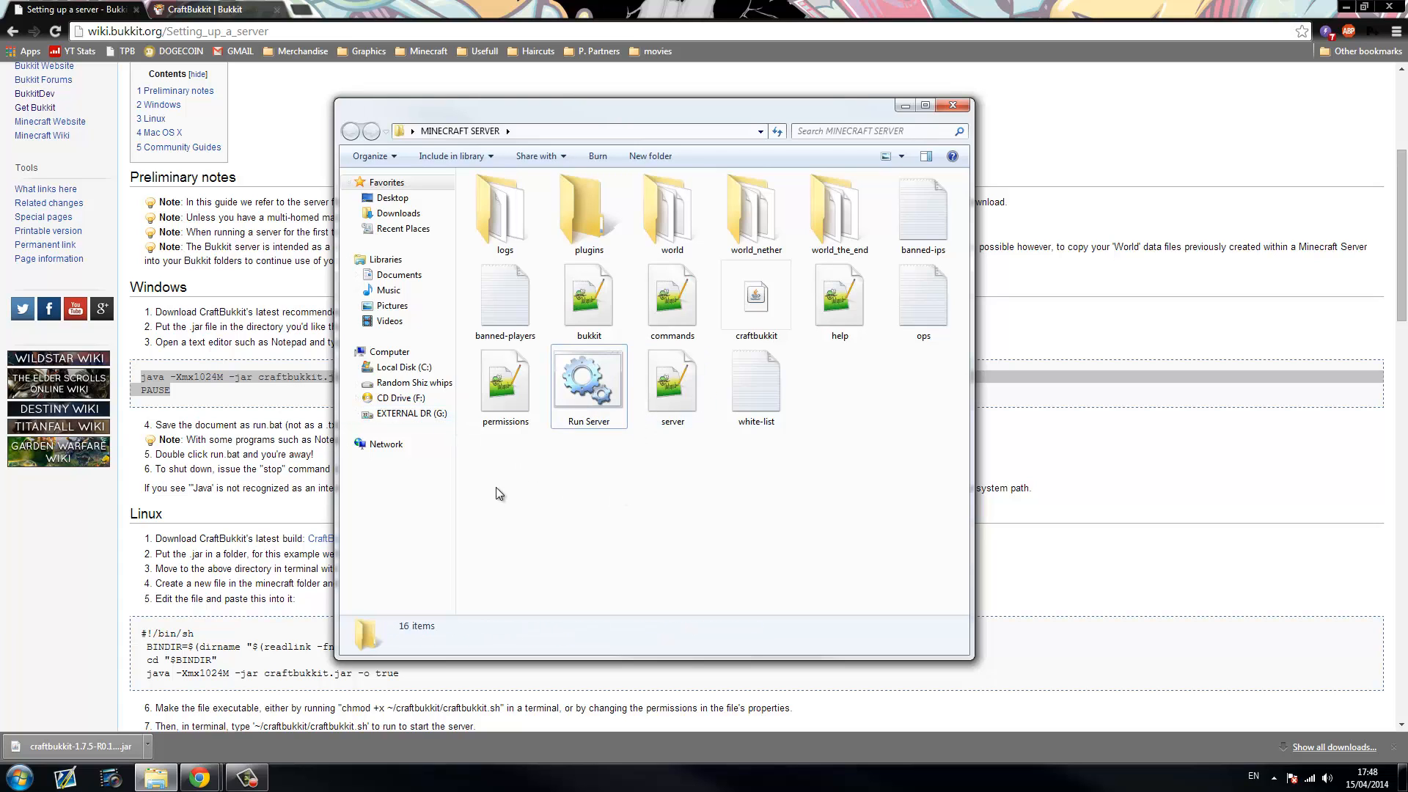
mouse_move(896, 289)
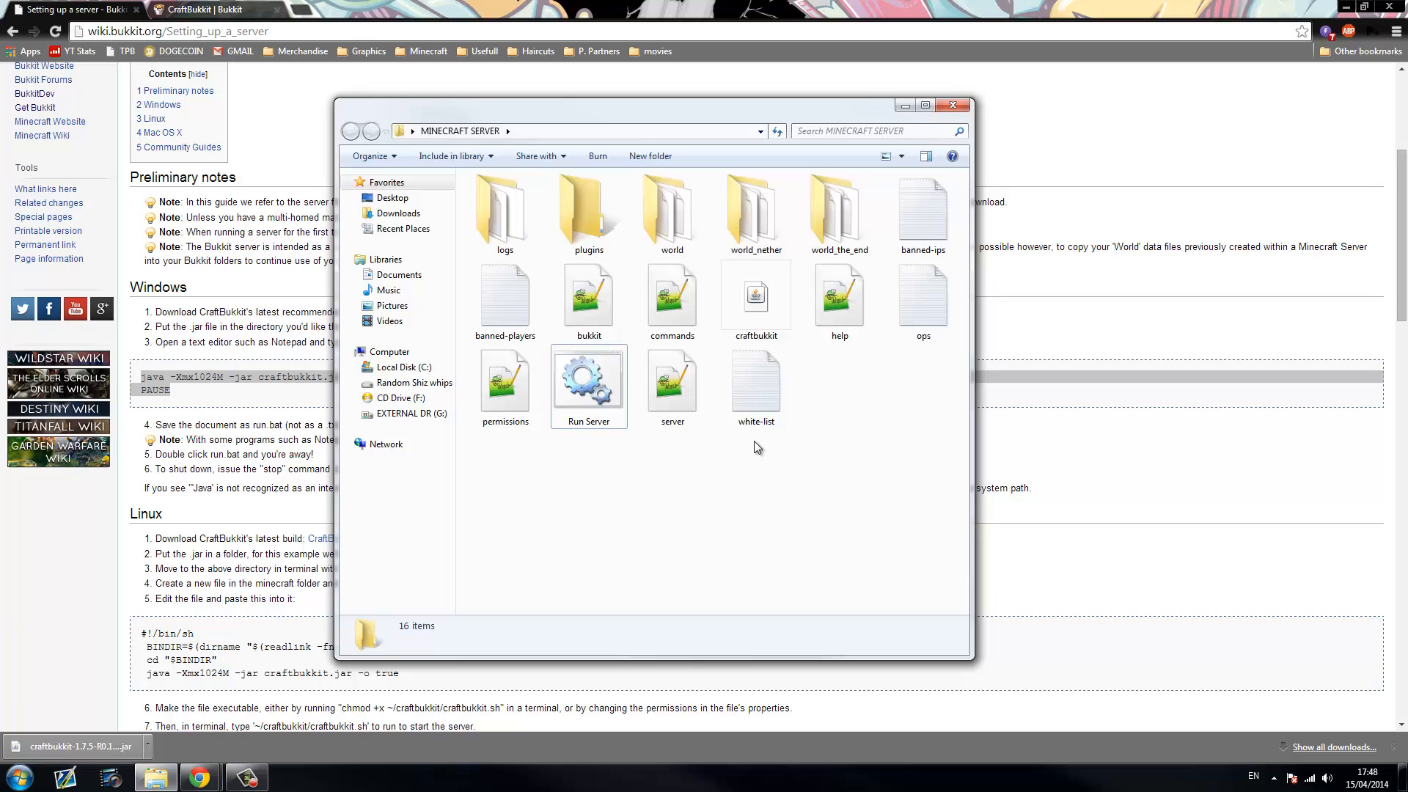
mouse_move(684, 115)
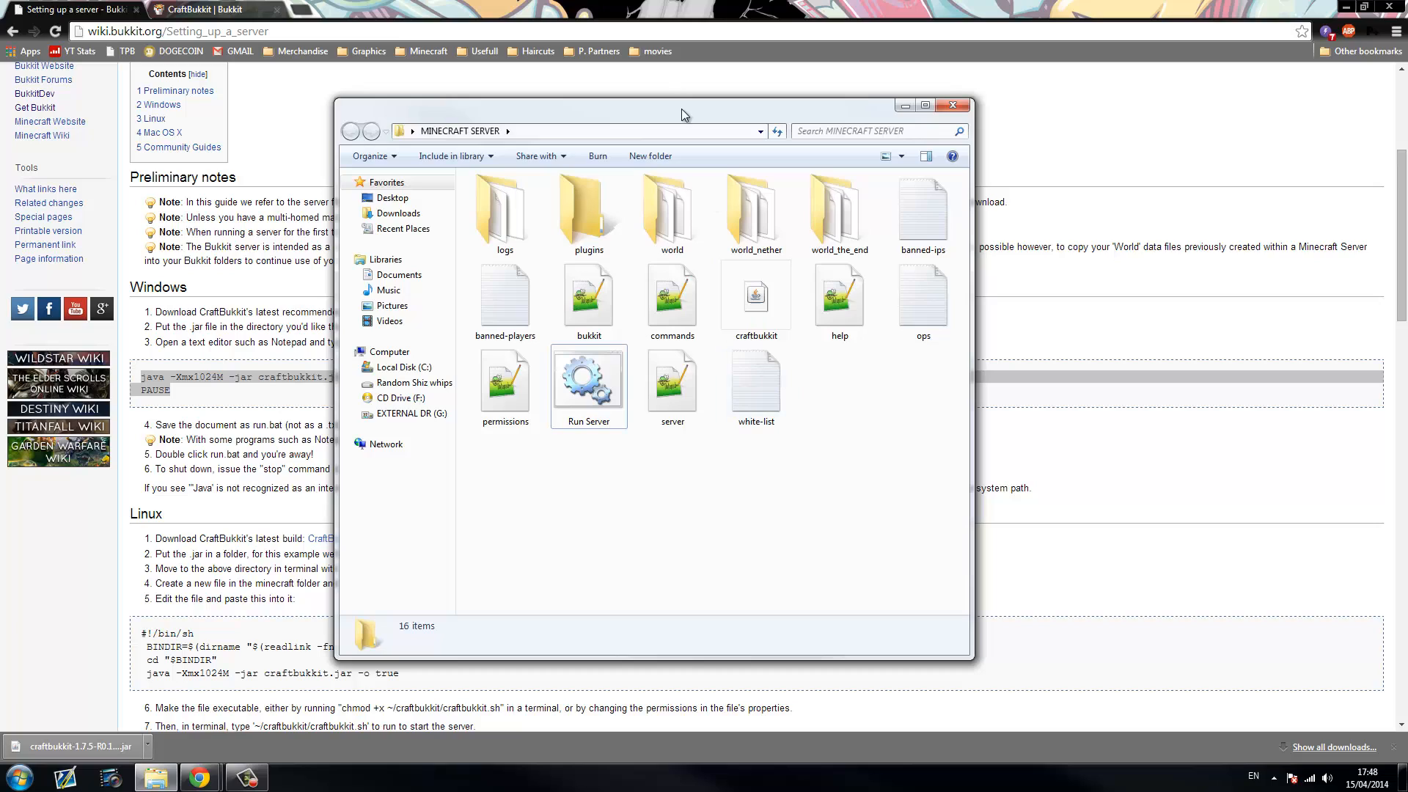